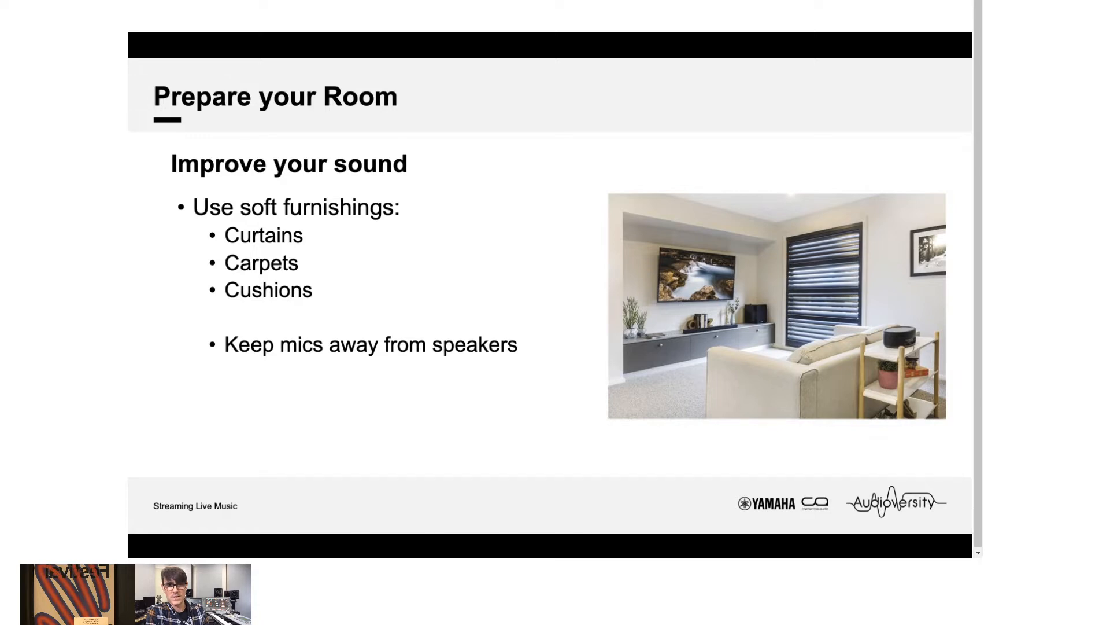
Advance the slideshow to the 'Improve your image' lighting slide.
{"action": "key", "text": "Right"}
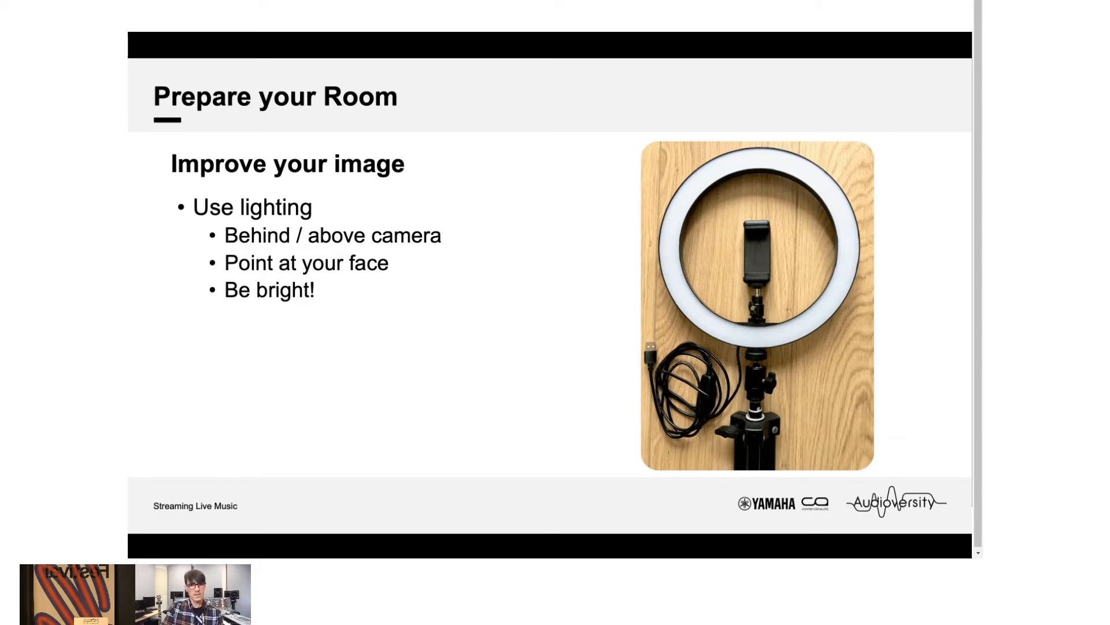
{"action": "key", "text": "right"}
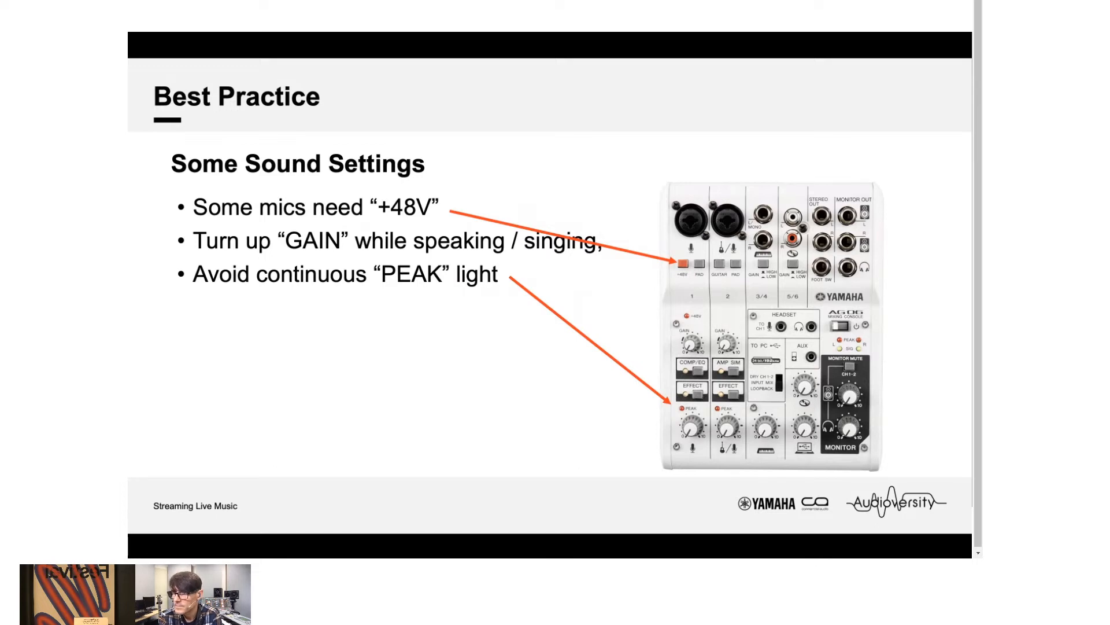
{"action": "key", "text": "Right"}
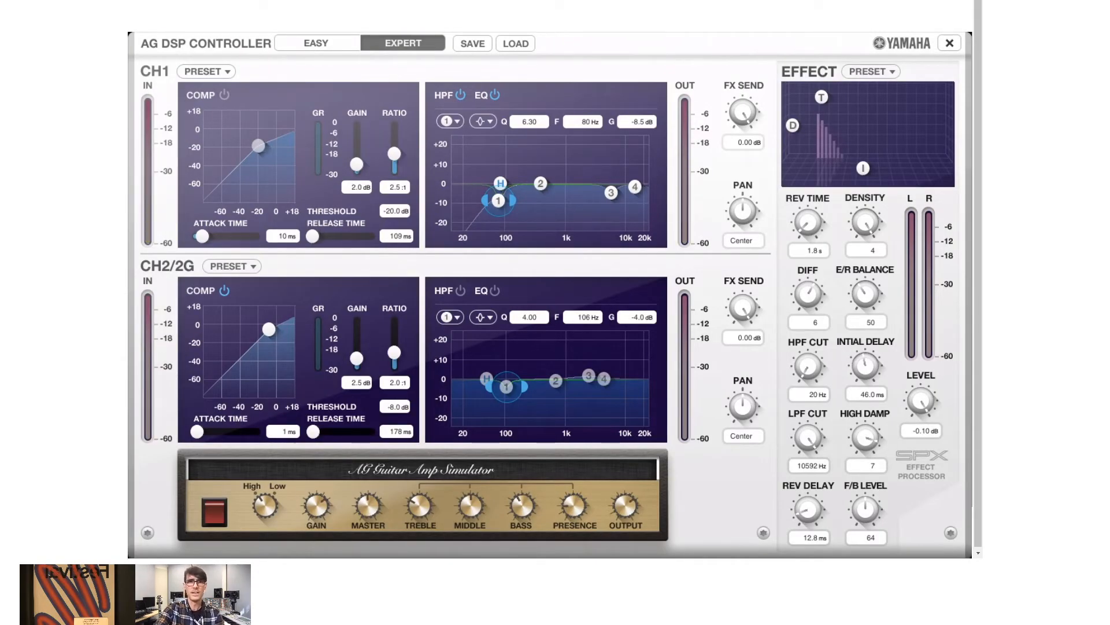
{"action": "mouse_move", "coordinate": [697, 56]}
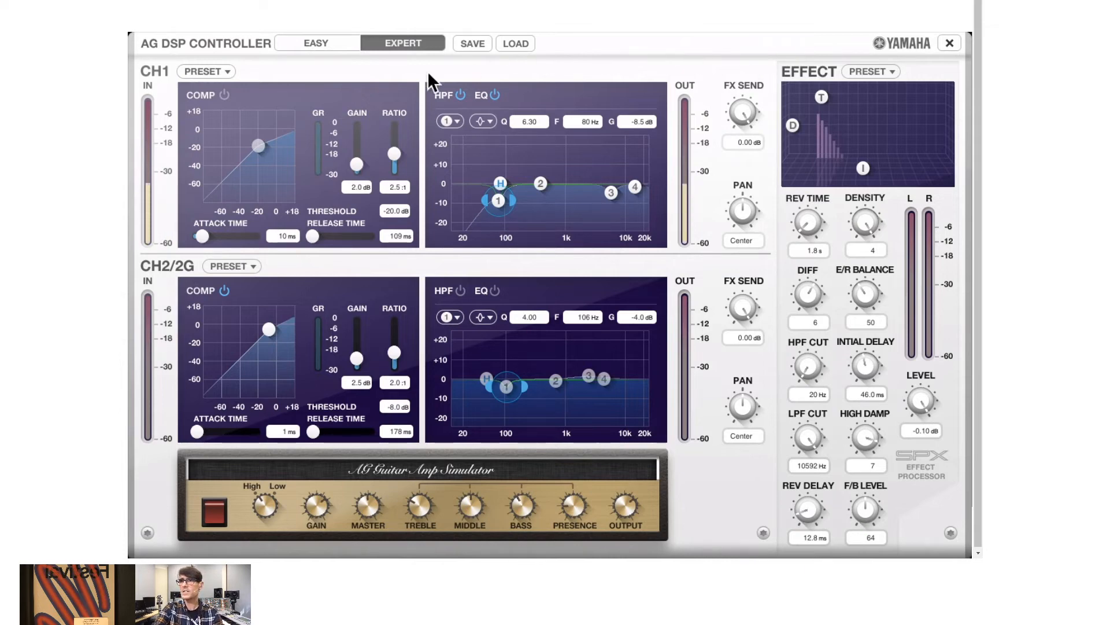
{"action": "mouse_move", "coordinate": [299, 164]}
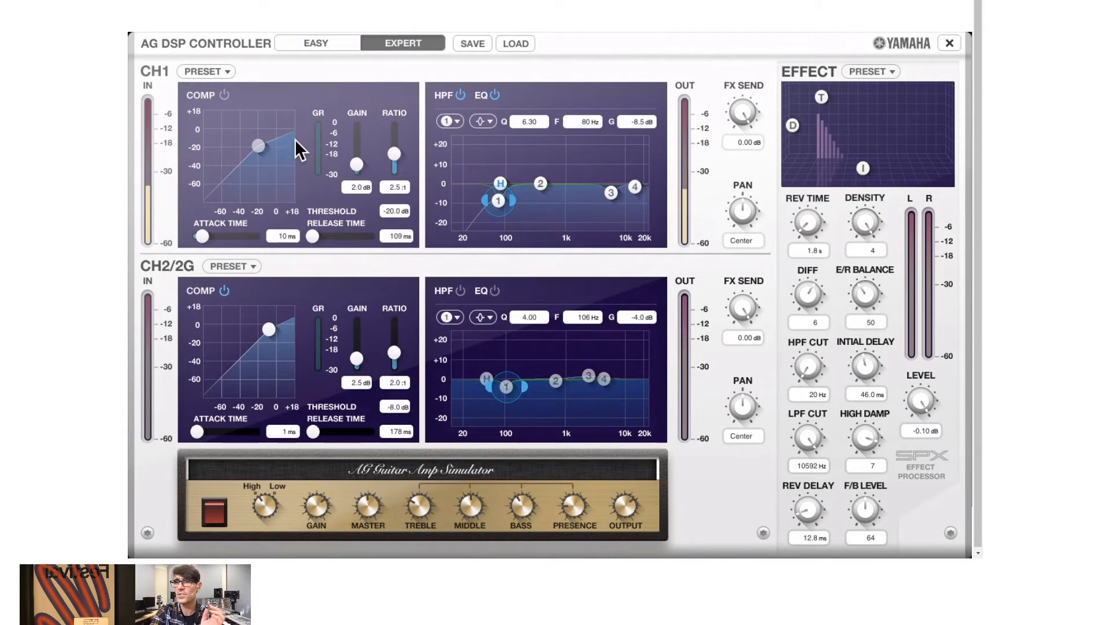
{"action": "mouse_move", "coordinate": [146, 151]}
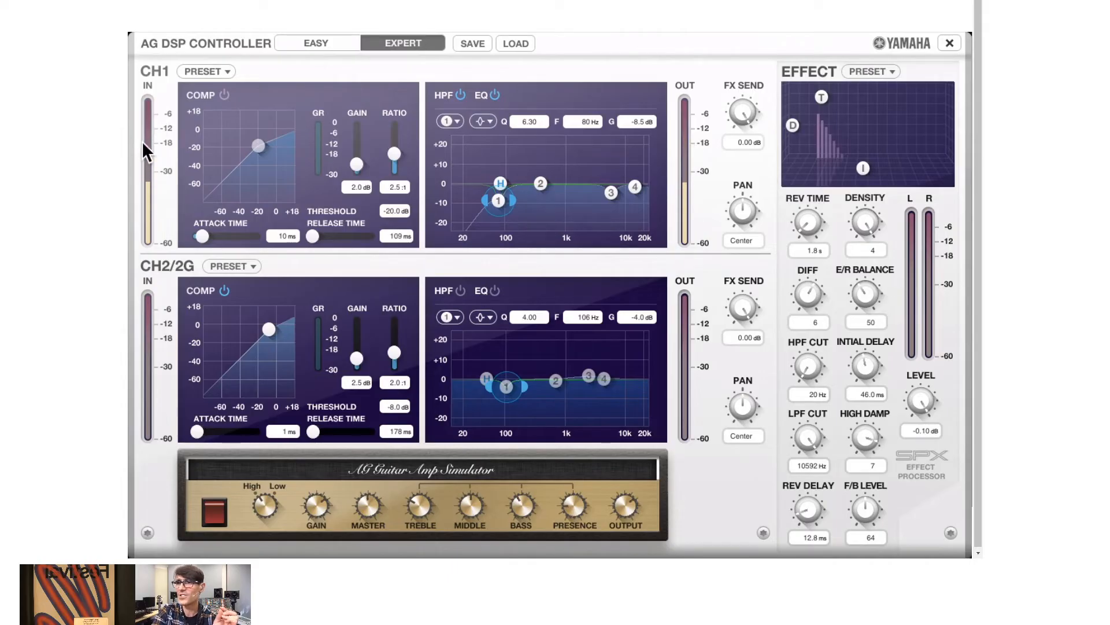
{"action": "mouse_move", "coordinate": [701, 184]}
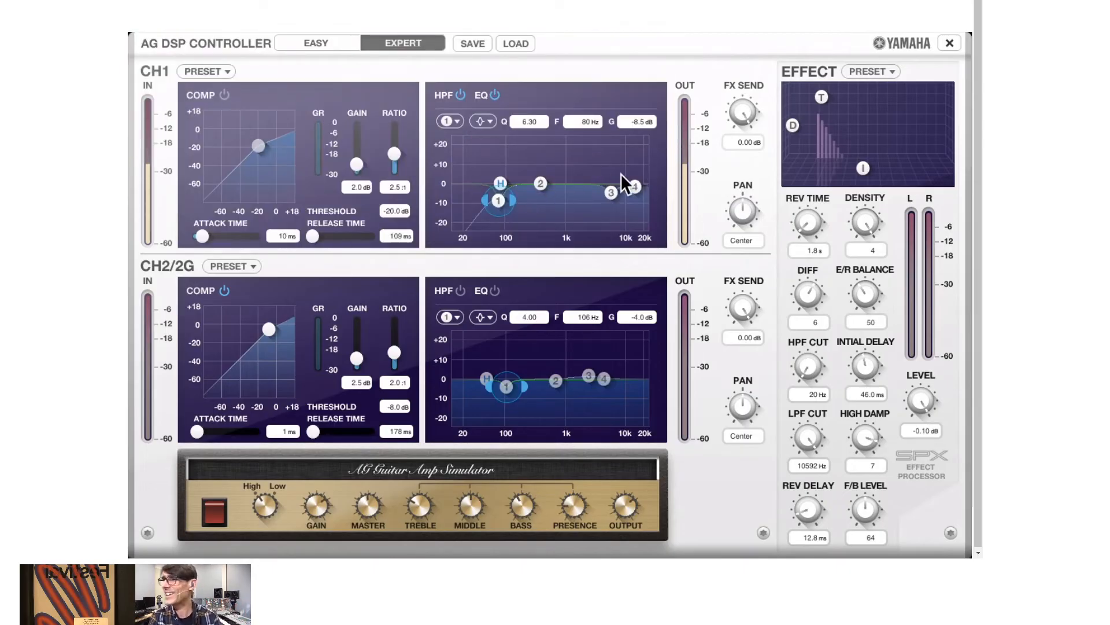
{"action": "mouse_move", "coordinate": [590, 168]}
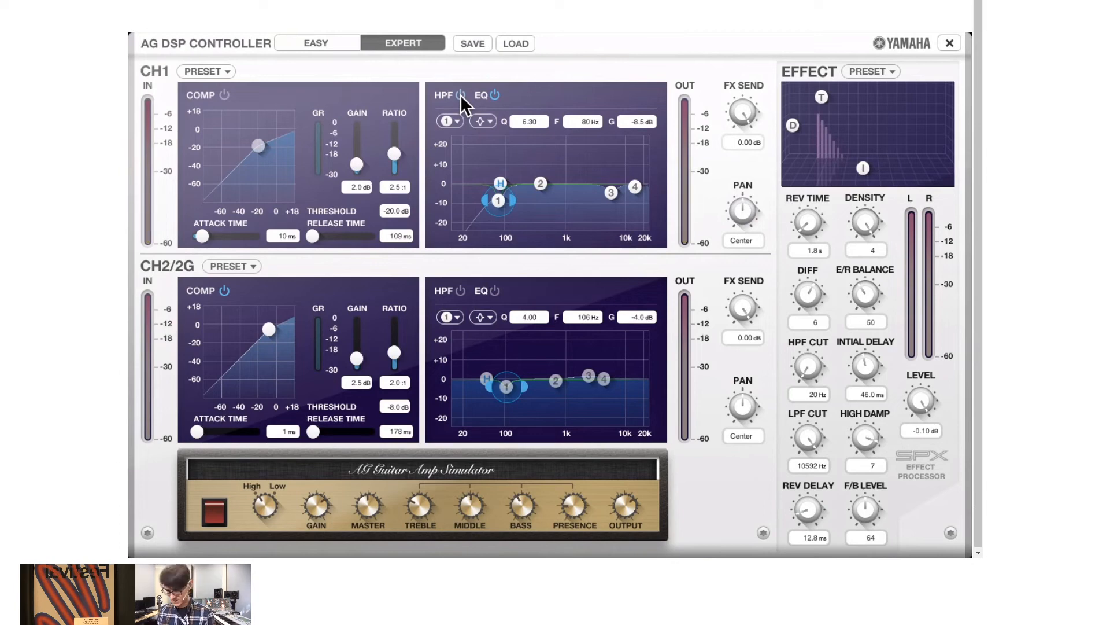
{"action": "mouse_move", "coordinate": [517, 194]}
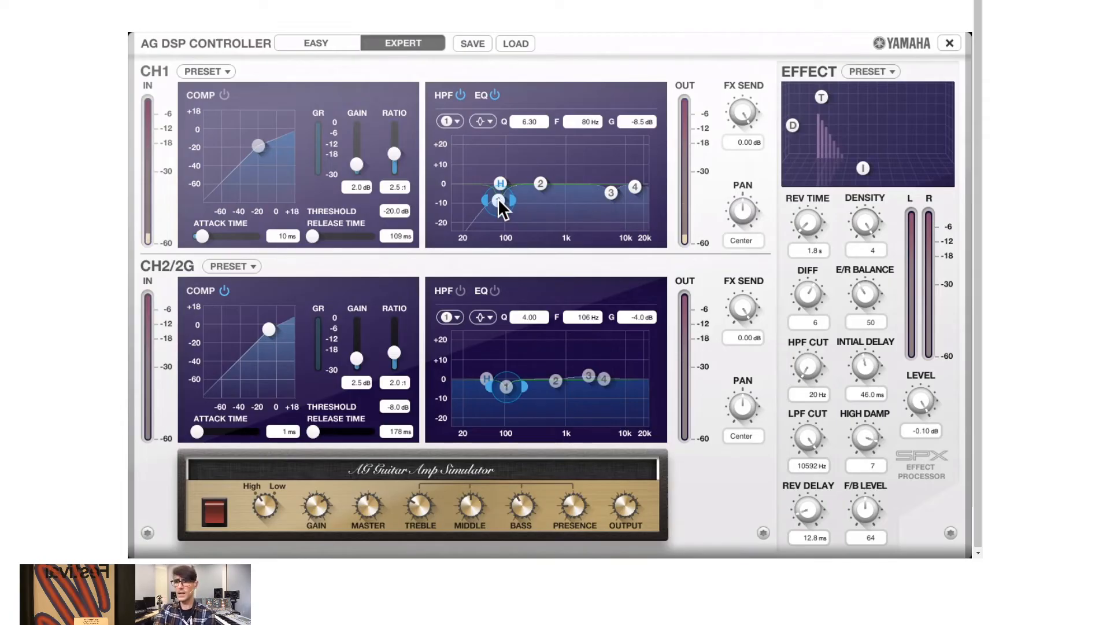
Try boosts and cuts on CH1 EQ band 3, settling on -3.5 dB at 6.10 kHz.
{"action": "left_click", "coordinate": [611, 191]}
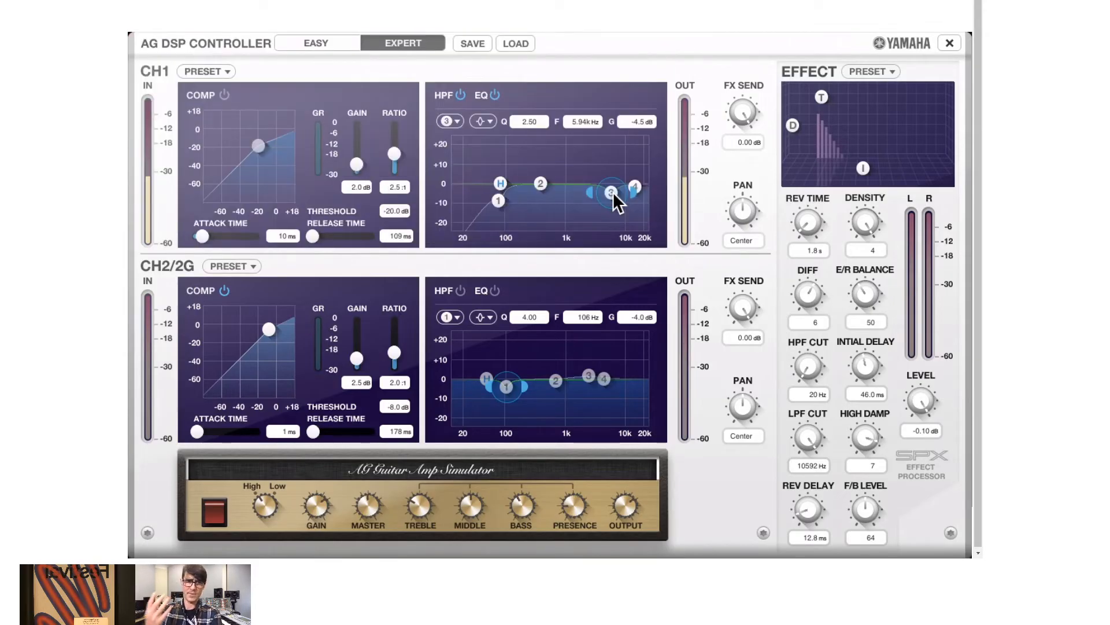
{"action": "left_click_drag", "start_coordinate": [607, 192], "coordinate": [606, 209]}
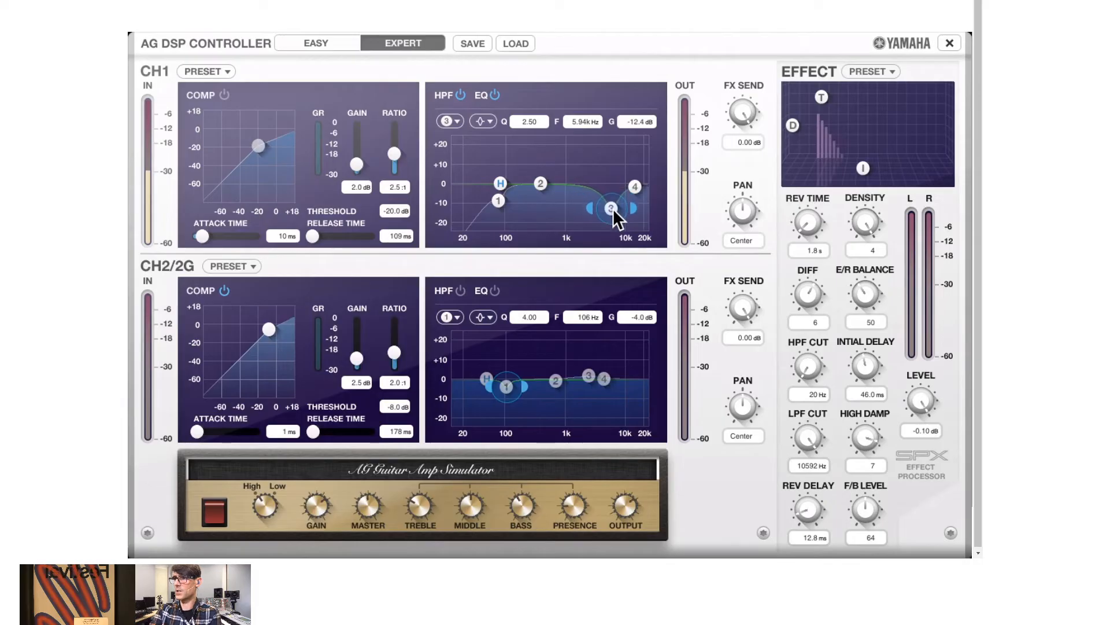
{"action": "left_click_drag", "start_coordinate": [610, 208], "coordinate": [611, 212]}
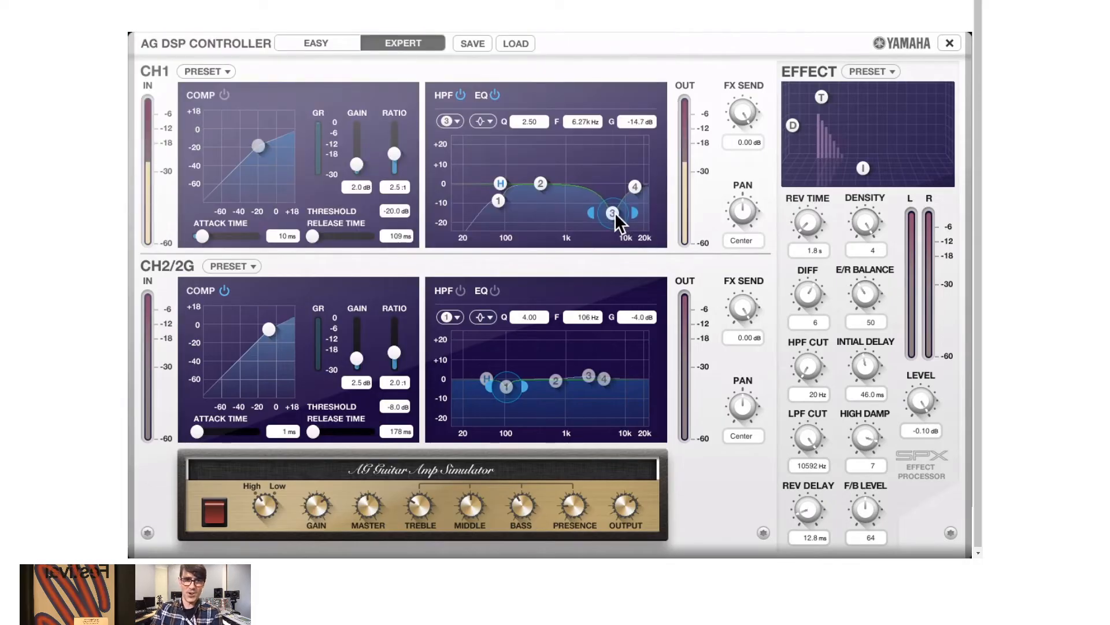
{"action": "left_click_drag", "start_coordinate": [609, 212], "coordinate": [611, 211]}
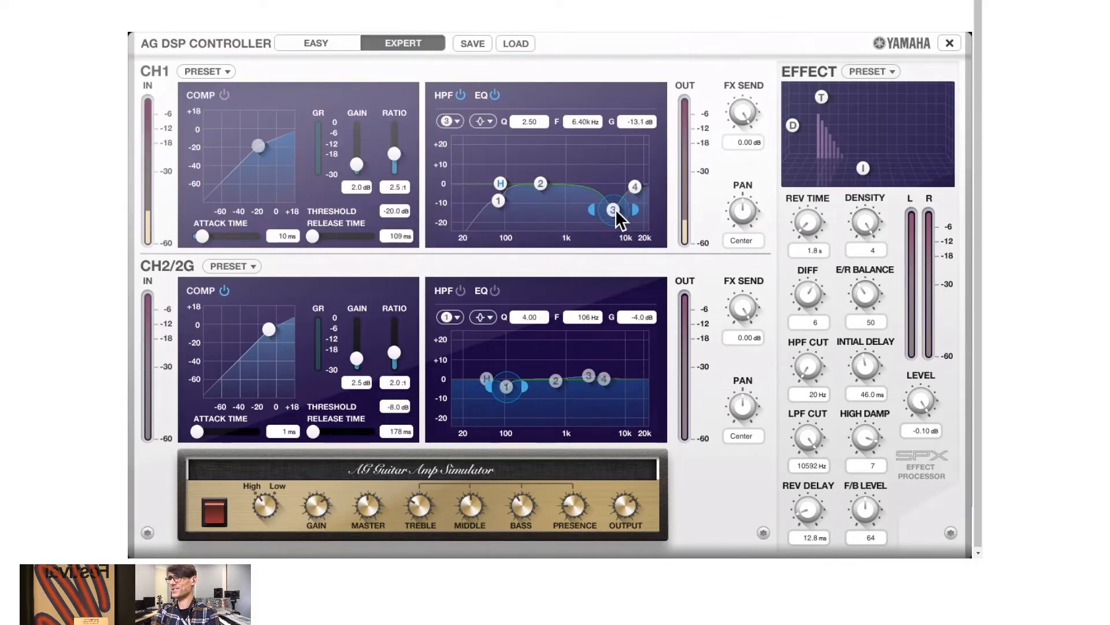
{"action": "left_click_drag", "start_coordinate": [606, 211], "coordinate": [614, 155]}
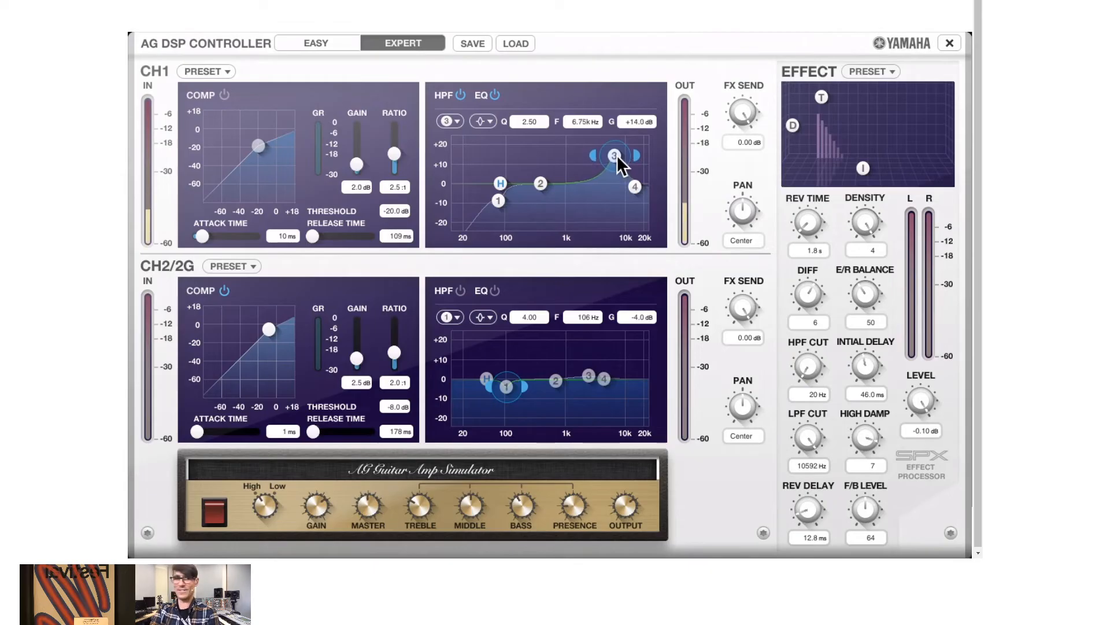
{"action": "left_click_drag", "start_coordinate": [613, 154], "coordinate": [612, 164]}
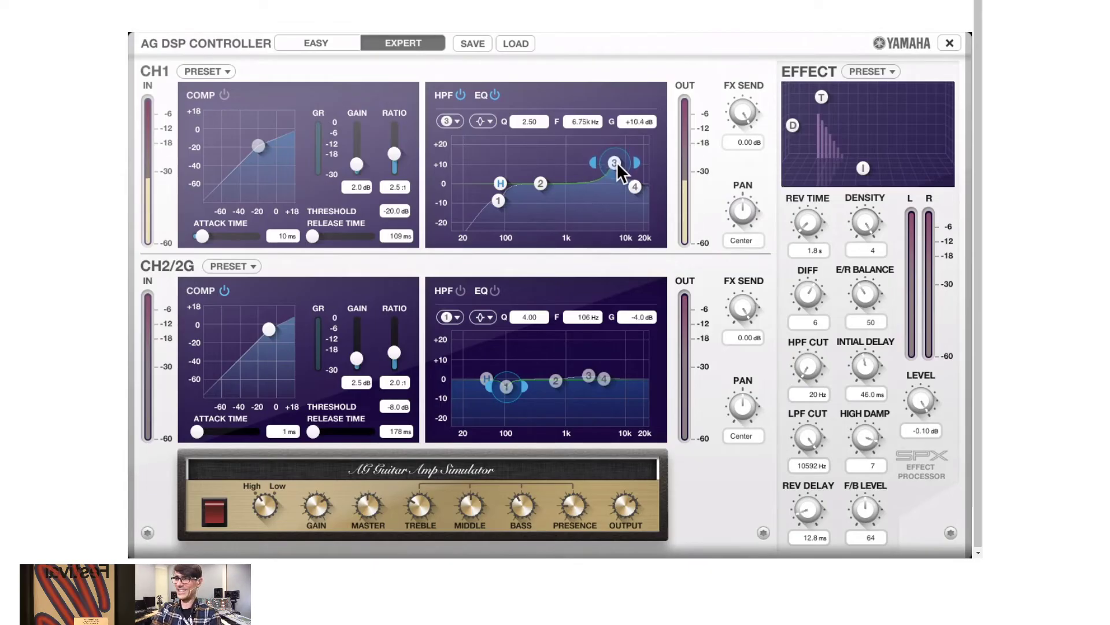
{"action": "left_click_drag", "start_coordinate": [613, 163], "coordinate": [612, 176]}
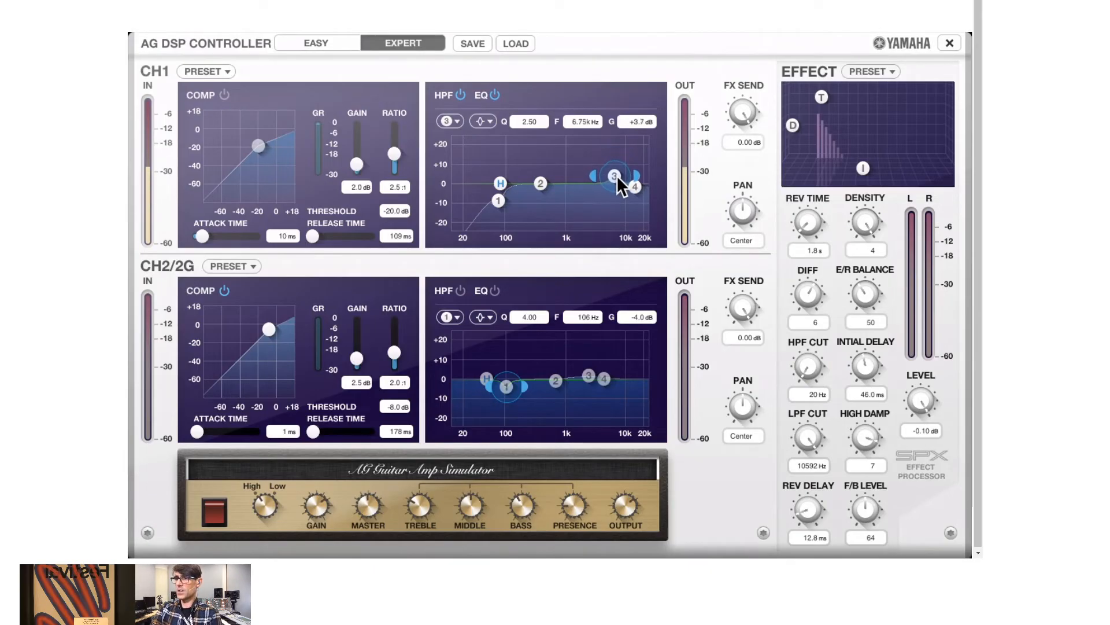
{"action": "left_click_drag", "start_coordinate": [611, 176], "coordinate": [616, 197]}
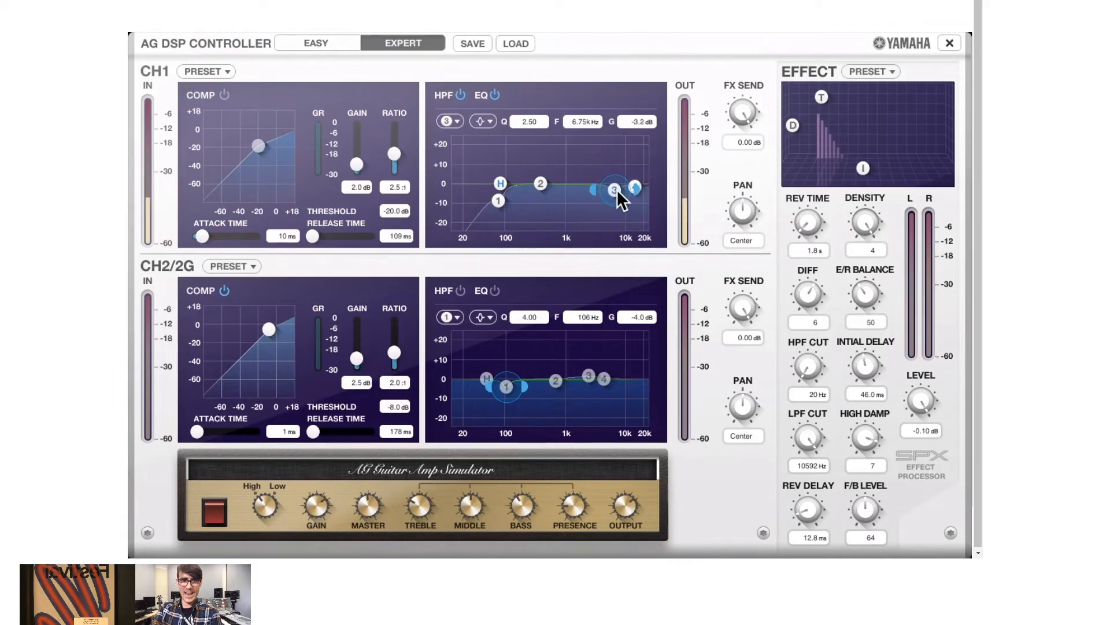
{"action": "left_click_drag", "start_coordinate": [614, 193], "coordinate": [614, 195]}
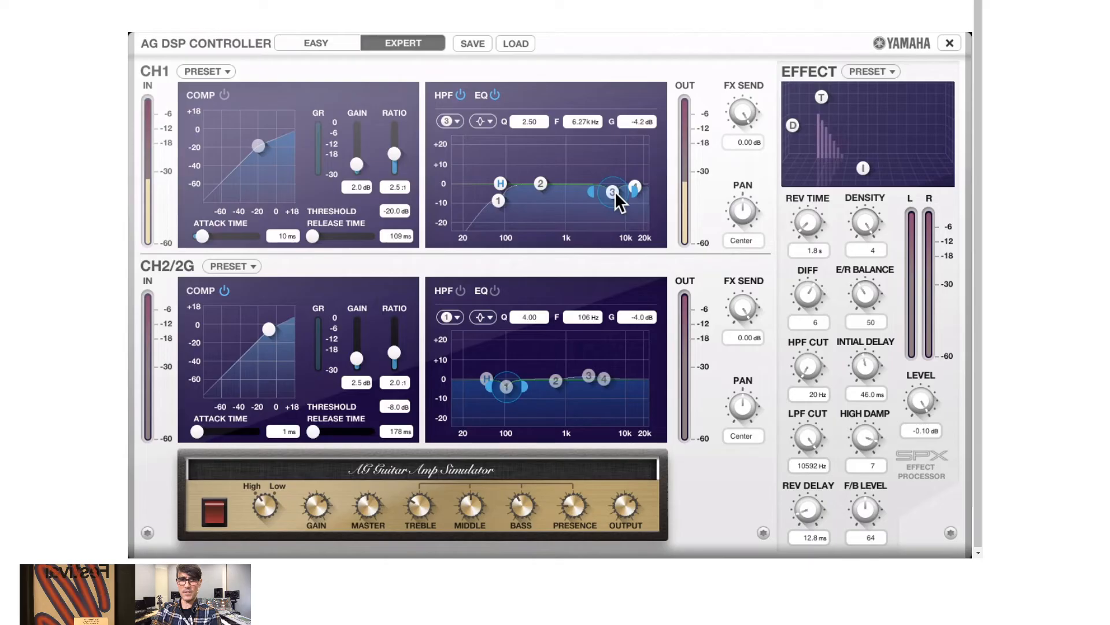
{"action": "left_click_drag", "start_coordinate": [611, 193], "coordinate": [611, 196]}
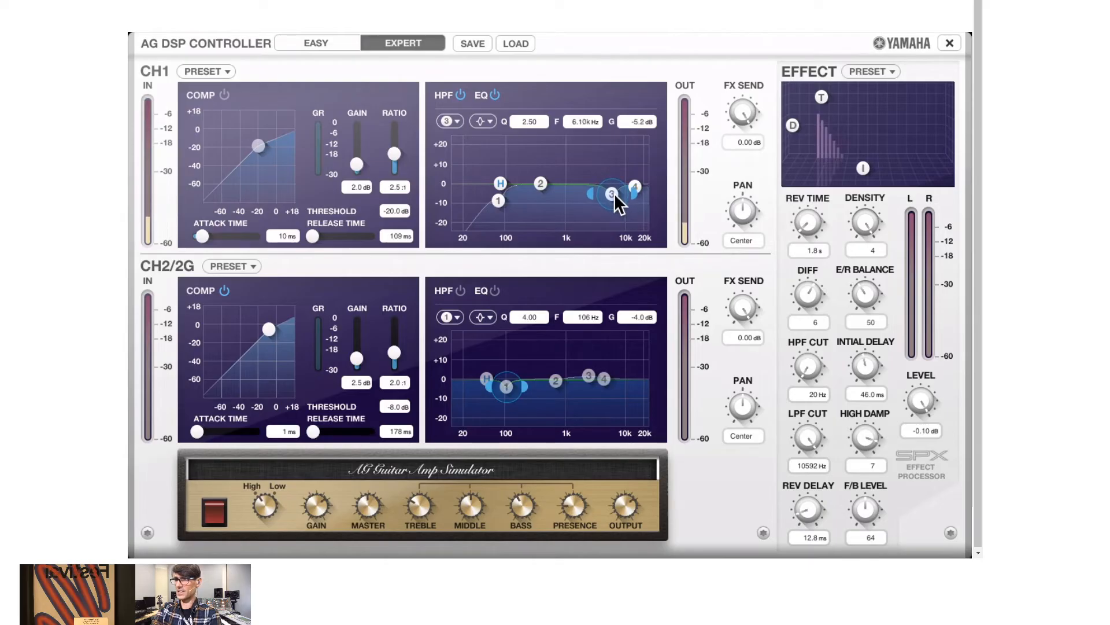
{"action": "left_click_drag", "start_coordinate": [611, 195], "coordinate": [611, 189]}
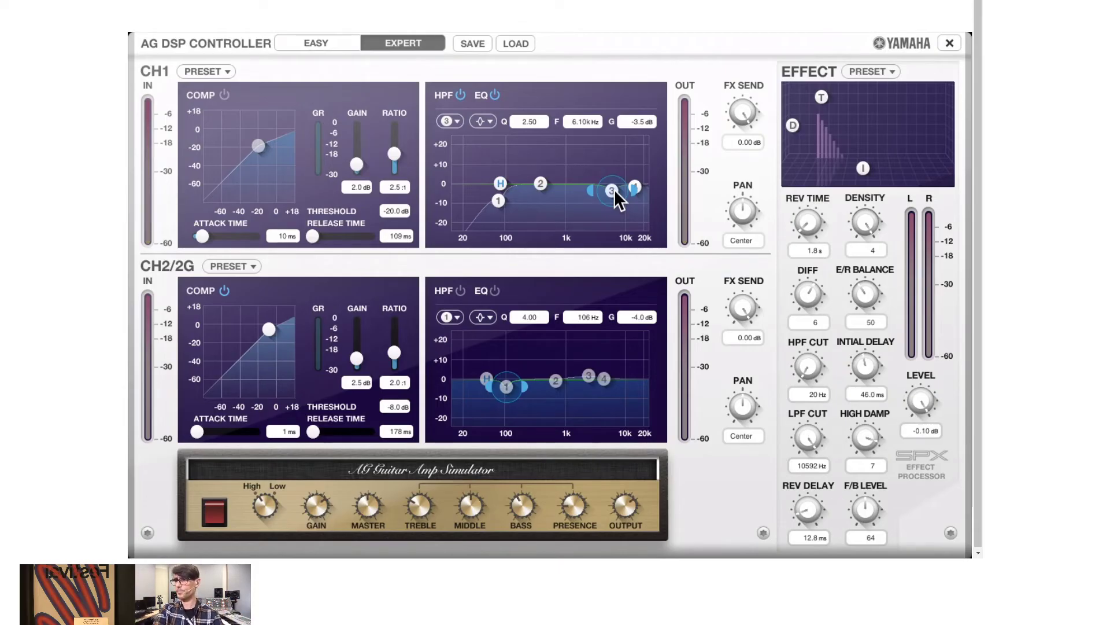
{"action": "mouse_move", "coordinate": [305, 100]}
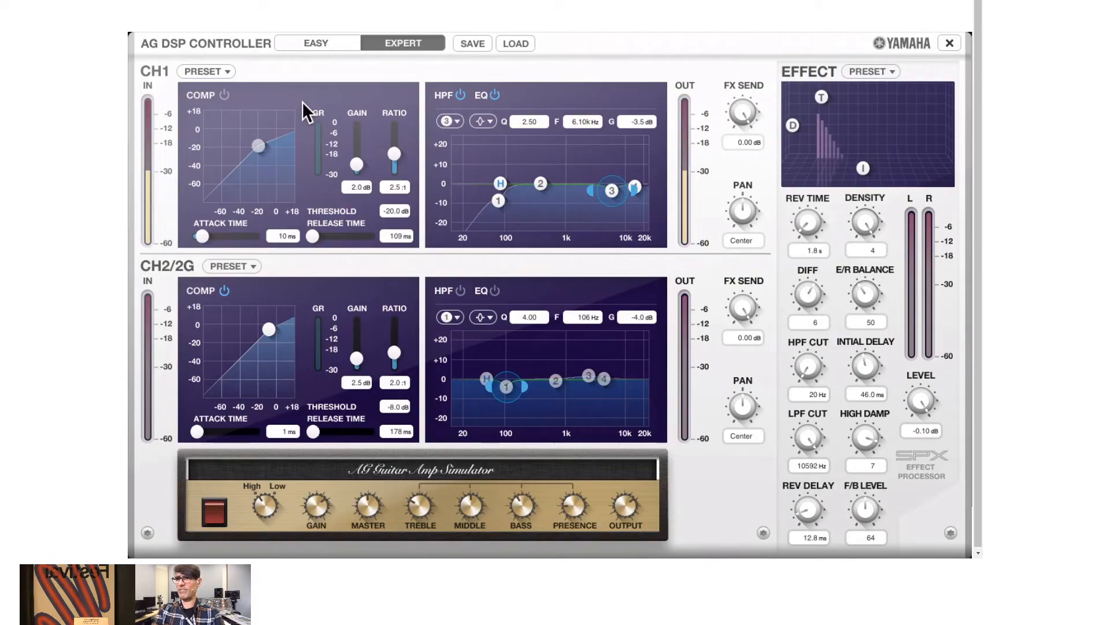
{"action": "mouse_move", "coordinate": [279, 118]}
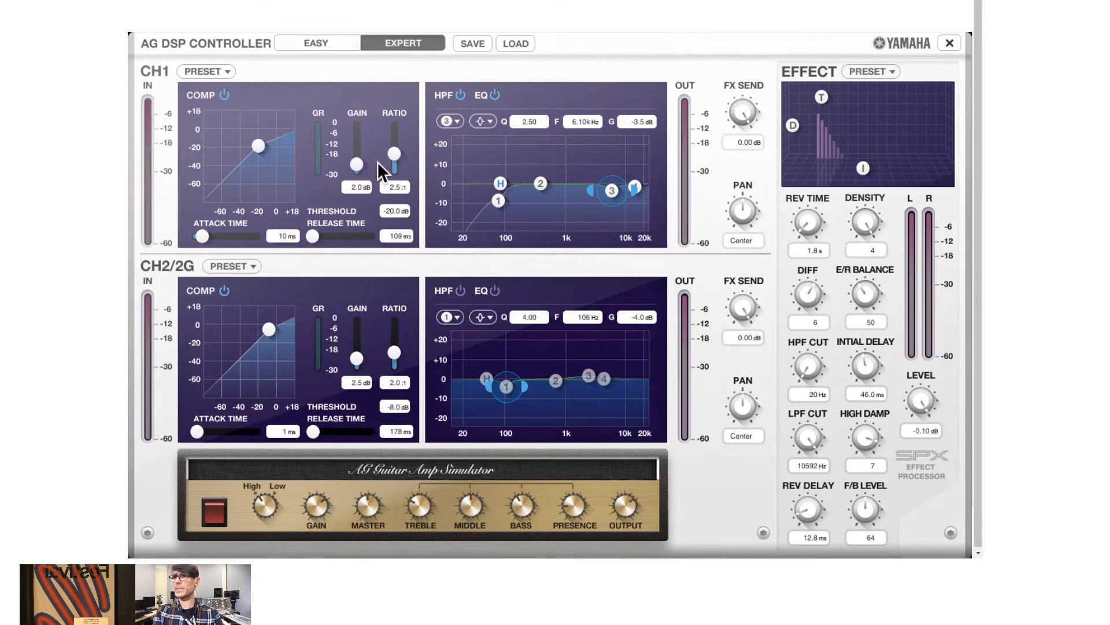
Set CH1 compressor ratio 3.5:1 and makeup gain 2.5 dB, then threshold to -18 dB.
{"action": "left_click_drag", "start_coordinate": [394, 156], "coordinate": [394, 148]}
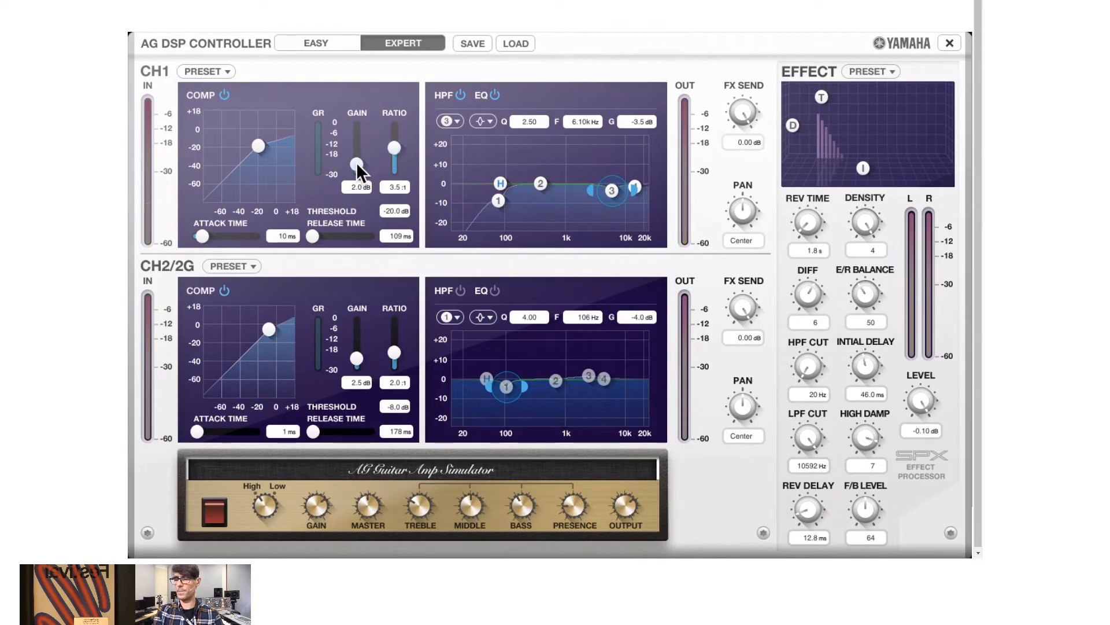
{"action": "left_click_drag", "start_coordinate": [356, 165], "coordinate": [356, 161]}
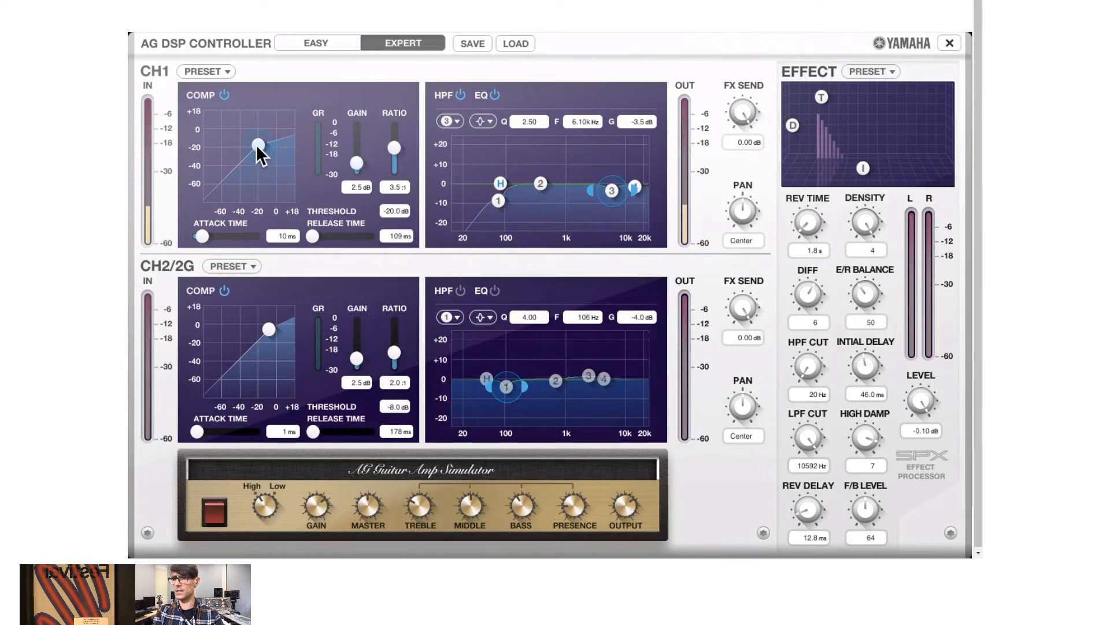
{"action": "left_click_drag", "start_coordinate": [257, 145], "coordinate": [248, 155]}
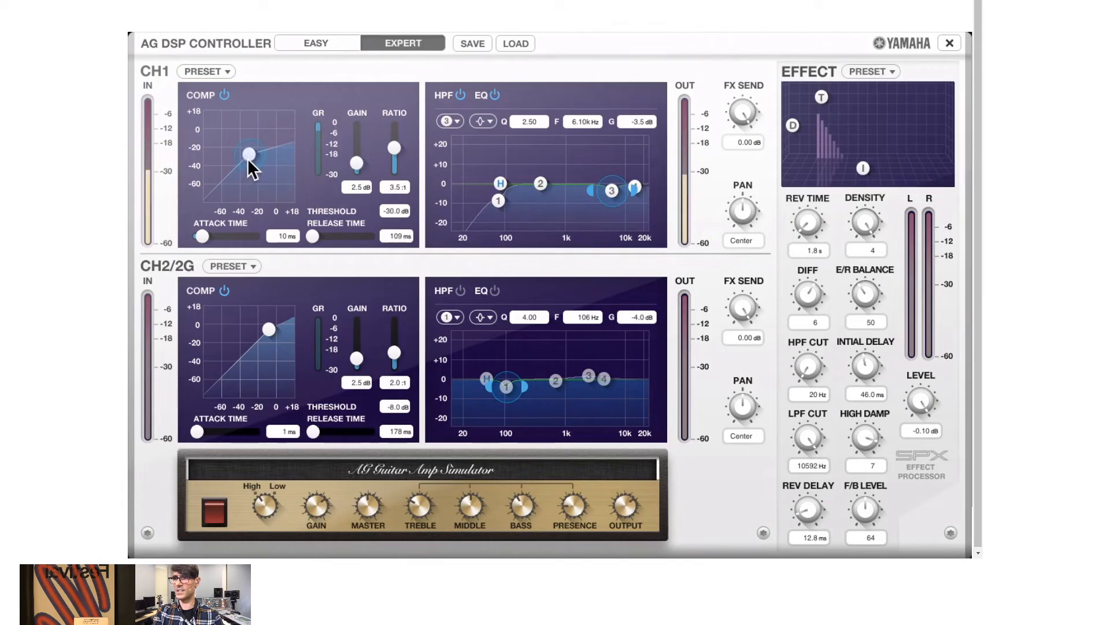
{"action": "left_click_drag", "start_coordinate": [249, 155], "coordinate": [254, 148]}
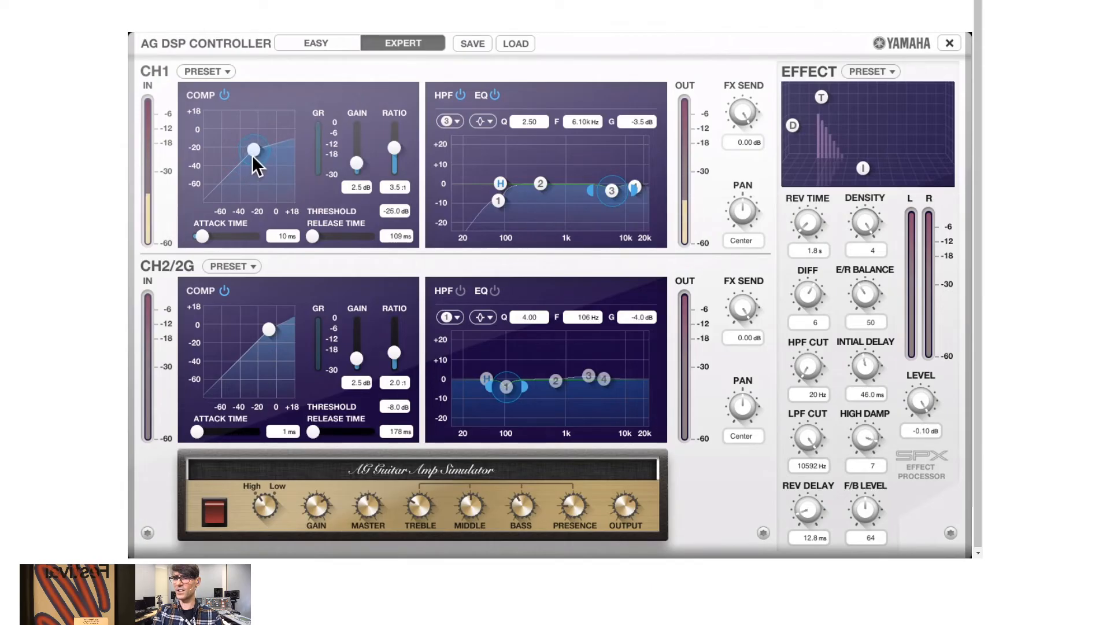
{"action": "mouse_move", "coordinate": [323, 130]}
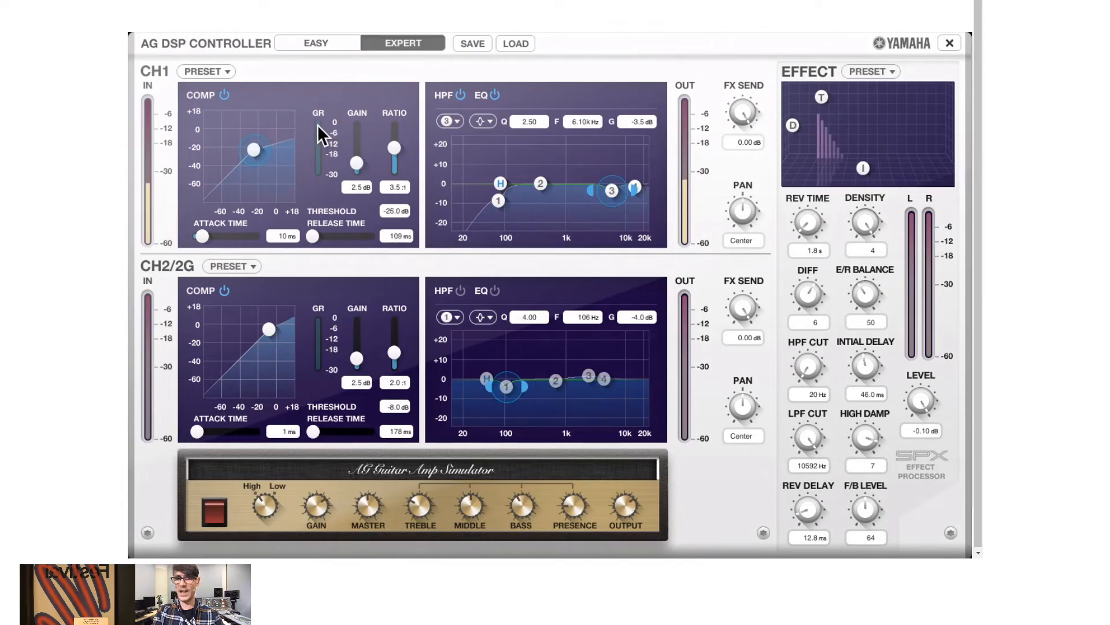
{"action": "mouse_move", "coordinate": [302, 156]}
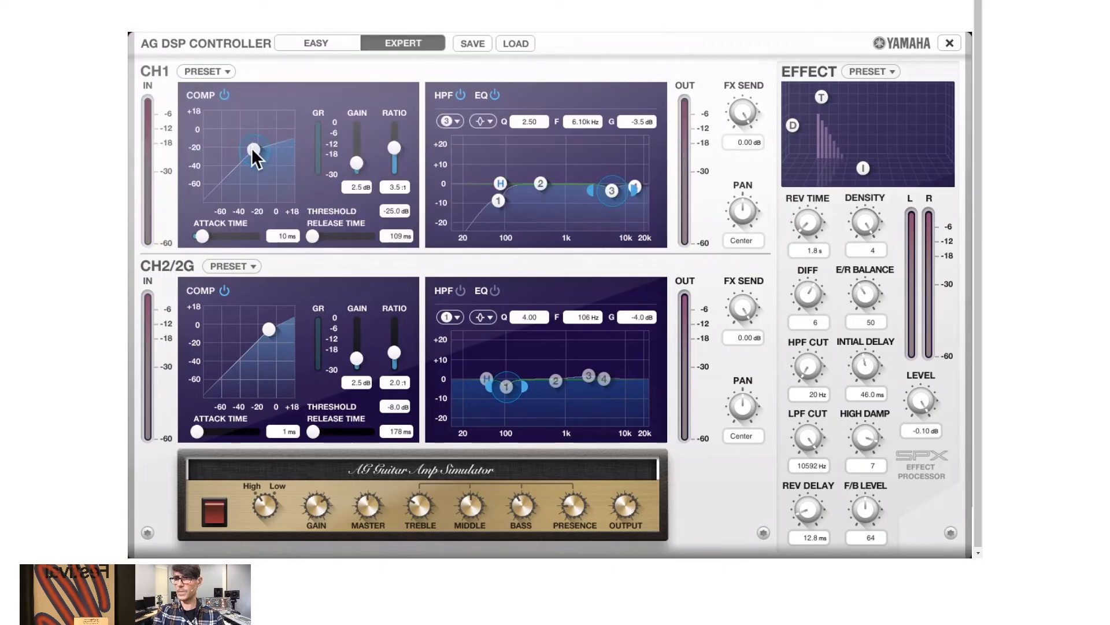
{"action": "left_click_drag", "start_coordinate": [253, 153], "coordinate": [243, 165]}
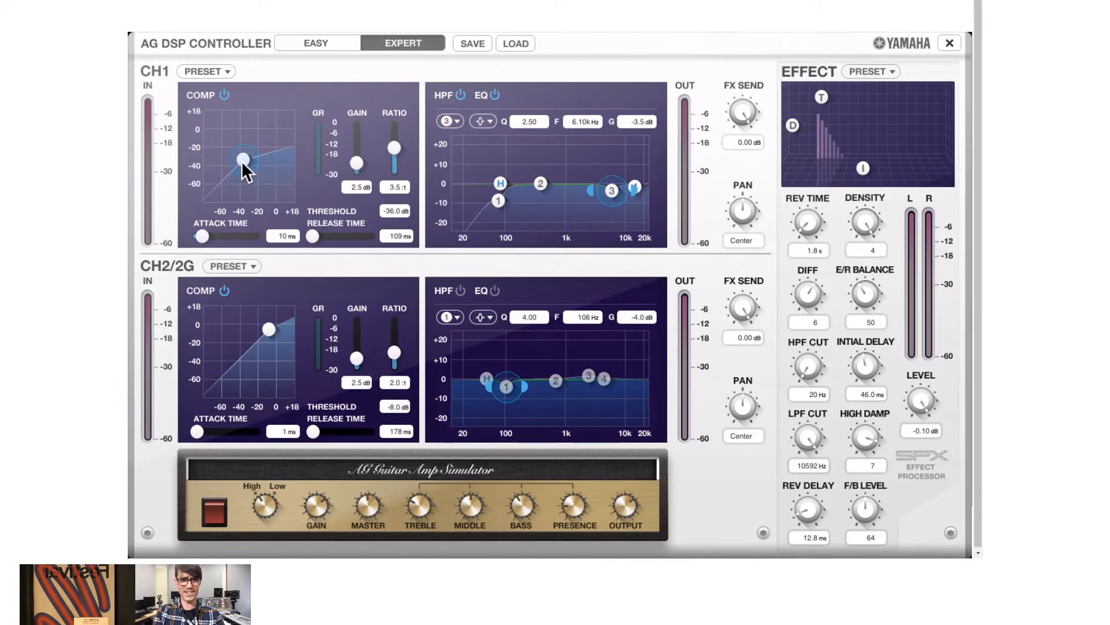
{"action": "left_click_drag", "start_coordinate": [244, 158], "coordinate": [251, 149]}
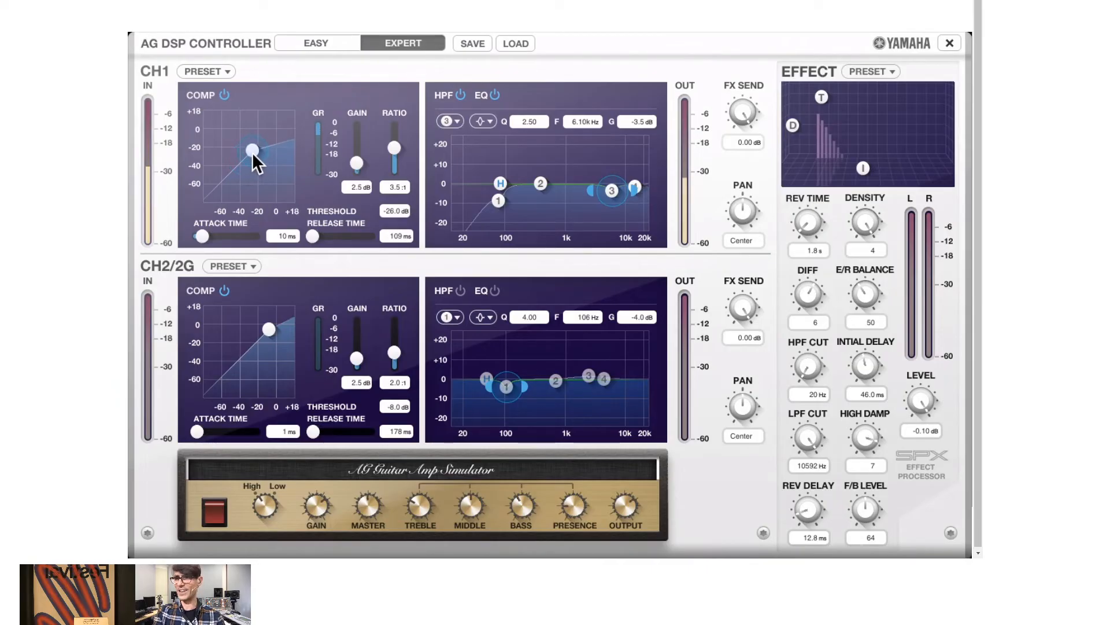
{"action": "left_click_drag", "start_coordinate": [252, 151], "coordinate": [261, 144]}
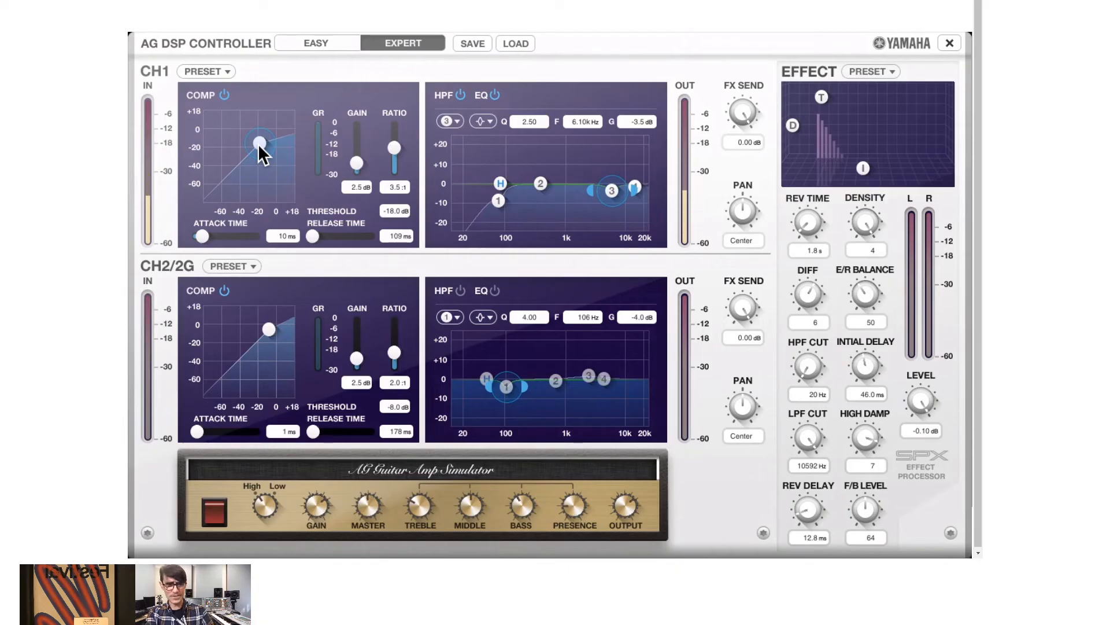
{"action": "mouse_move", "coordinate": [357, 168]}
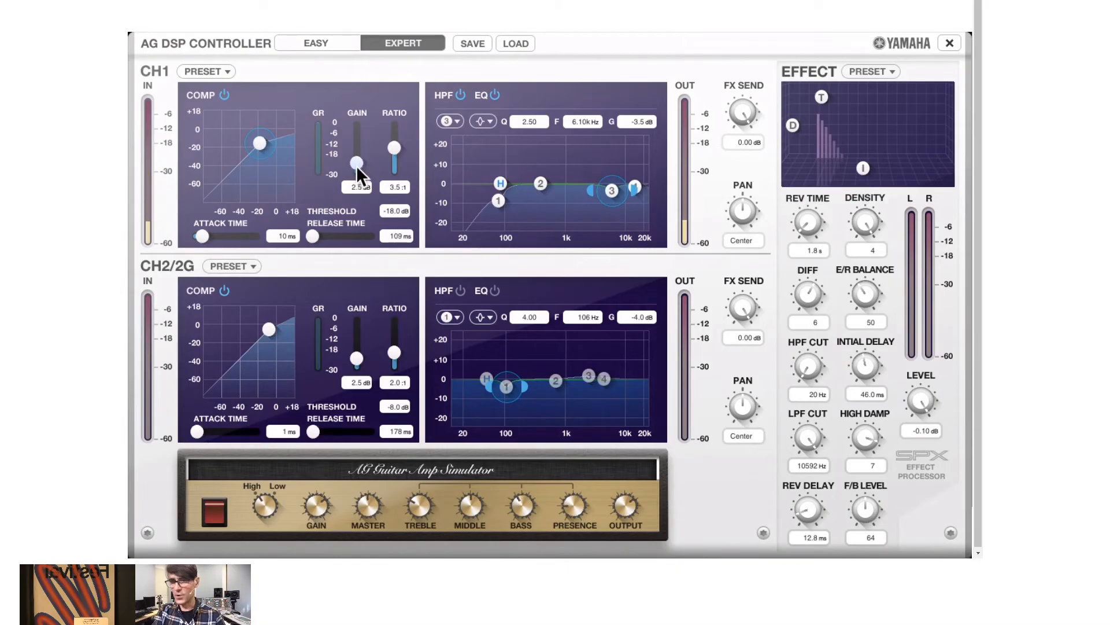
Trim CH1 compressor gain to 3.9 dB and shorten attack from 10 to 4 ms.
{"action": "left_click_drag", "start_coordinate": [356, 163], "coordinate": [356, 157]}
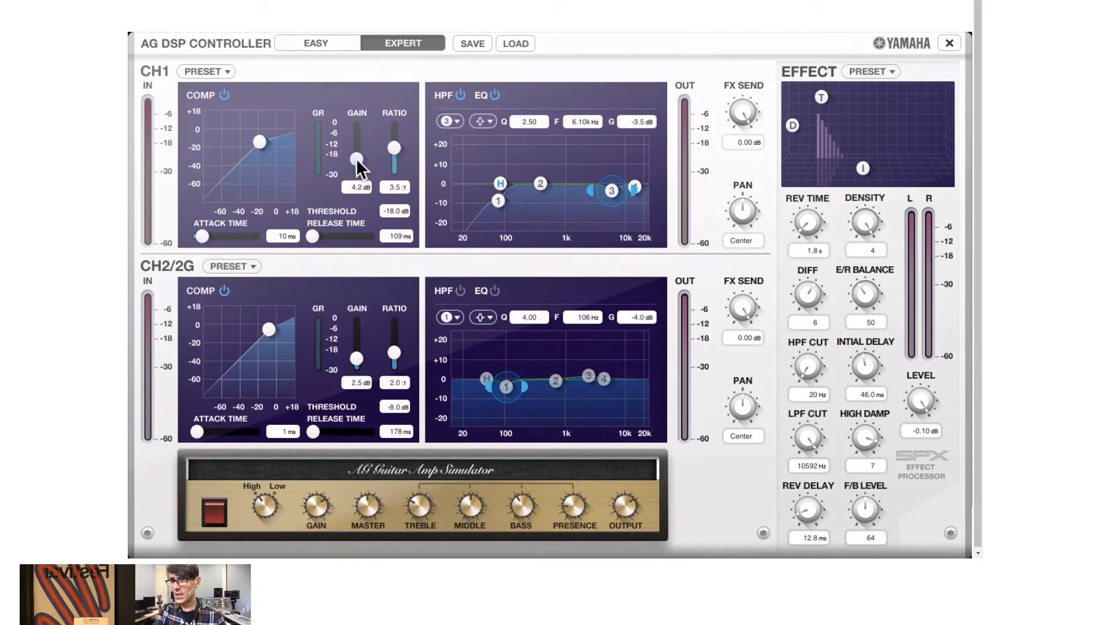
{"action": "left_click_drag", "start_coordinate": [357, 159], "coordinate": [357, 163]}
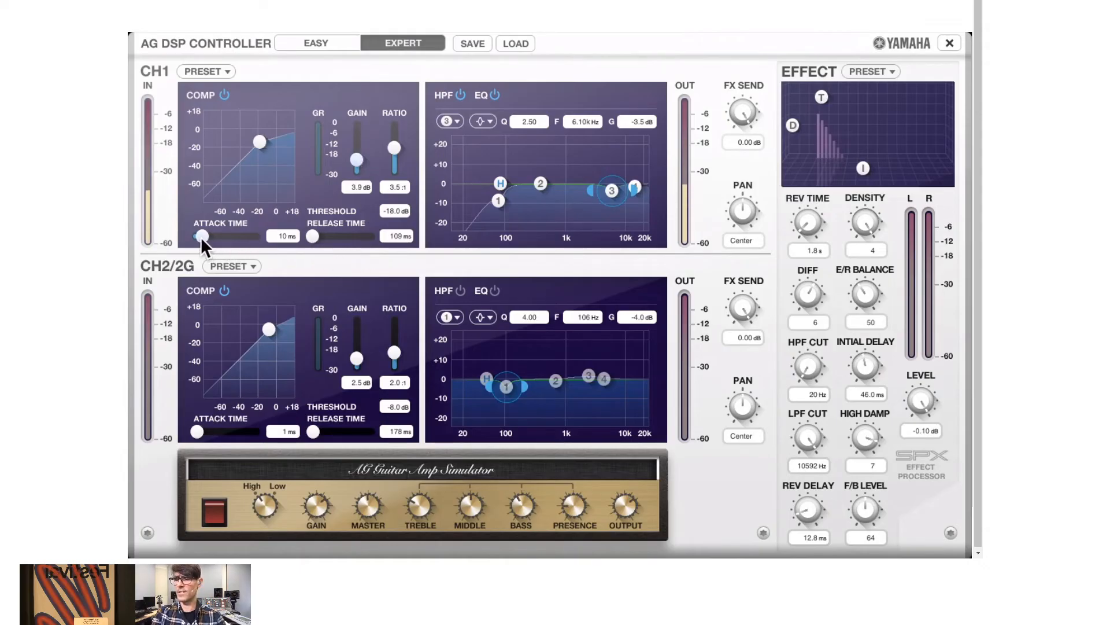
{"action": "left_click_drag", "start_coordinate": [202, 236], "coordinate": [196, 236]}
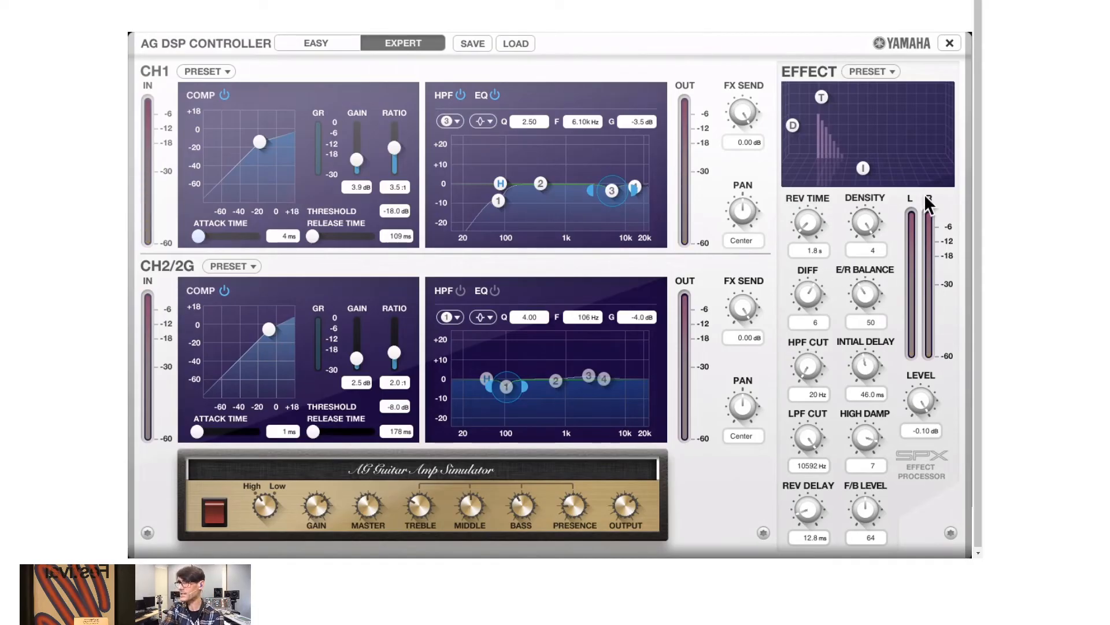
{"action": "mouse_move", "coordinate": [881, 87]}
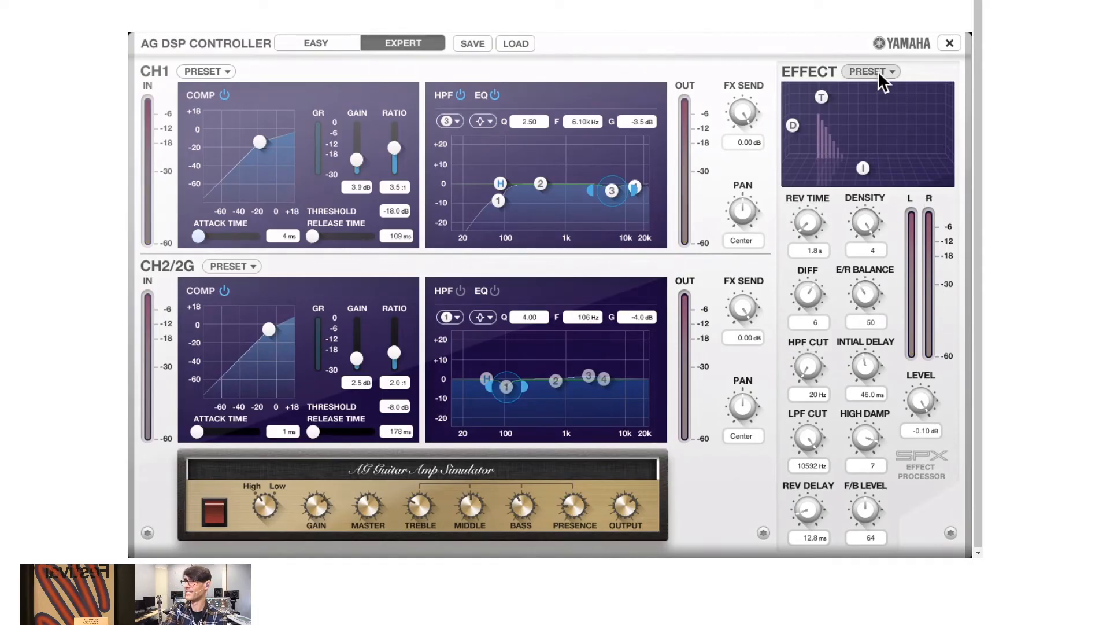
{"action": "left_click", "coordinate": [871, 71]}
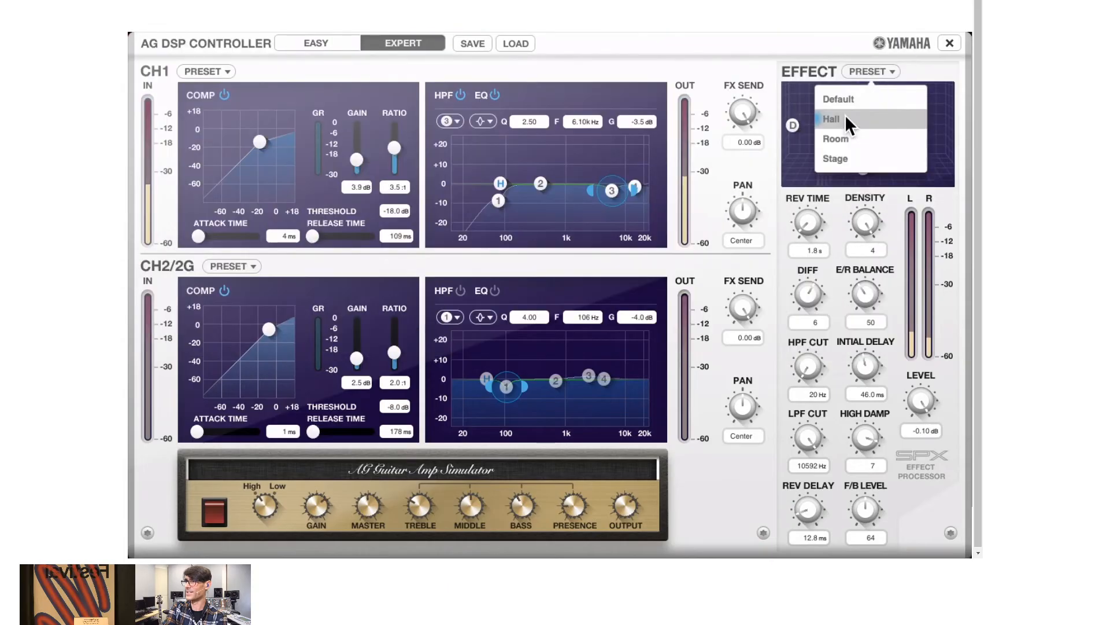
{"action": "left_click", "coordinate": [831, 118]}
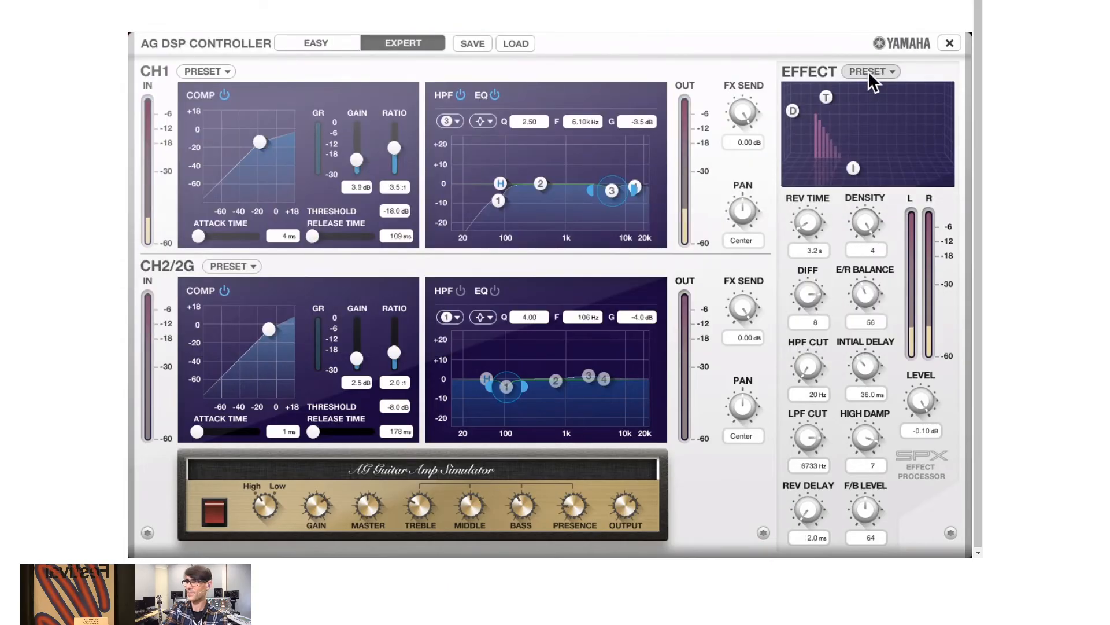
{"action": "mouse_move", "coordinate": [886, 121]}
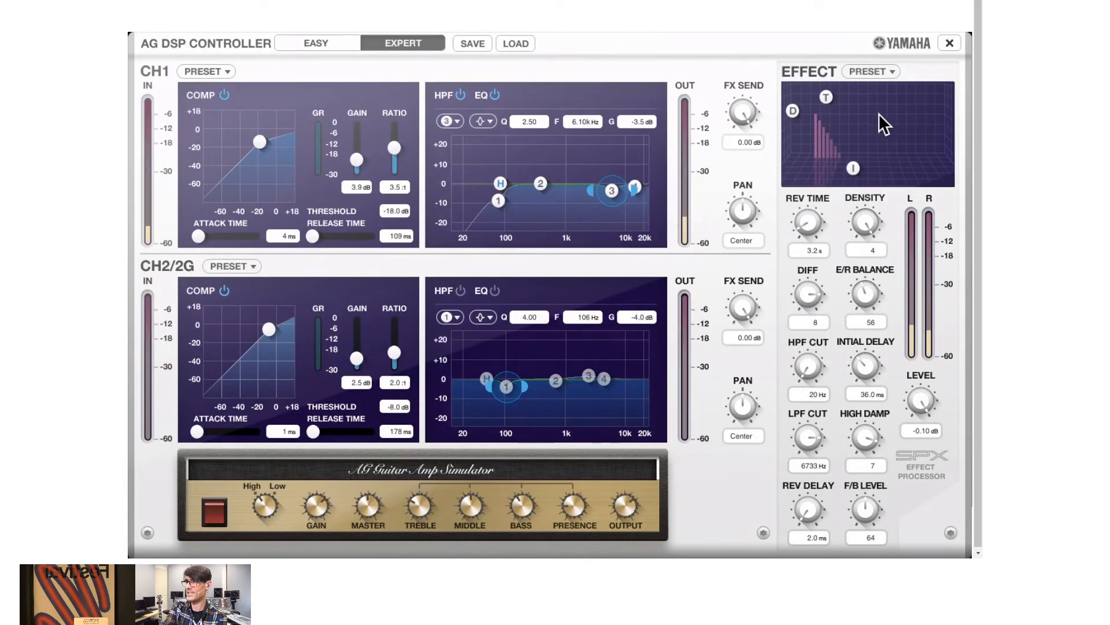
{"action": "left_click", "coordinate": [875, 71]}
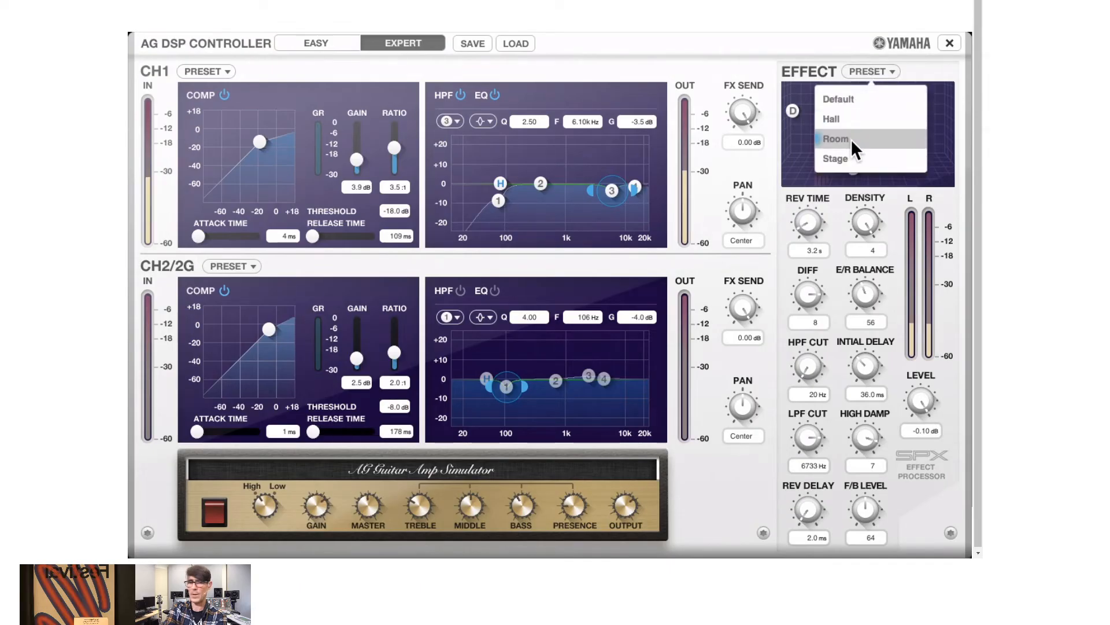
{"action": "left_click", "coordinate": [835, 139]}
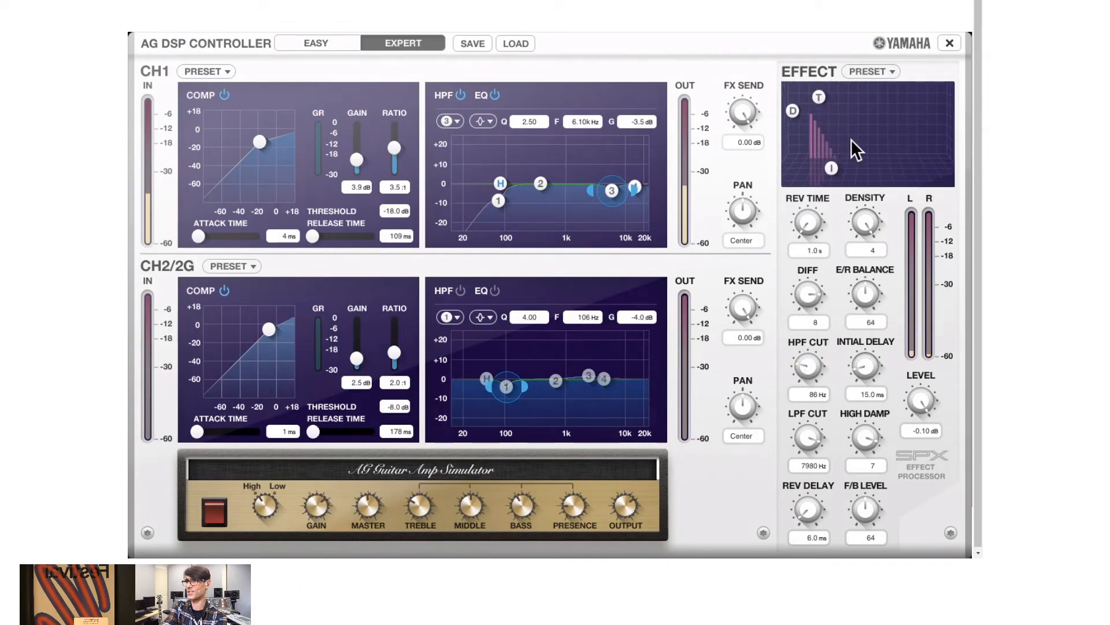
{"action": "left_click", "coordinate": [872, 71]}
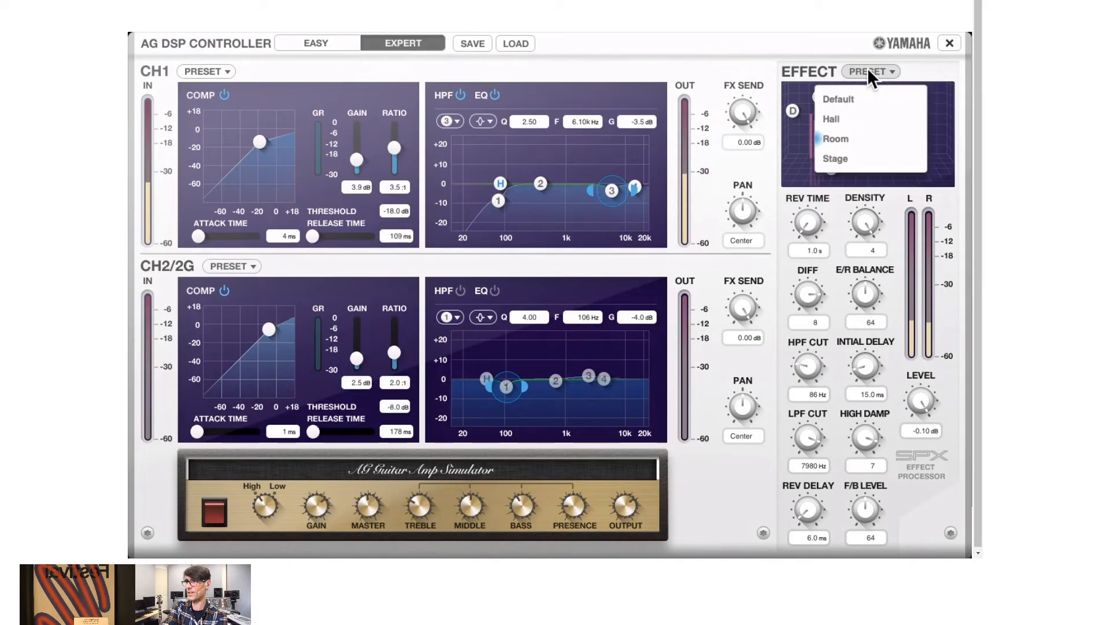
{"action": "mouse_move", "coordinate": [873, 134]}
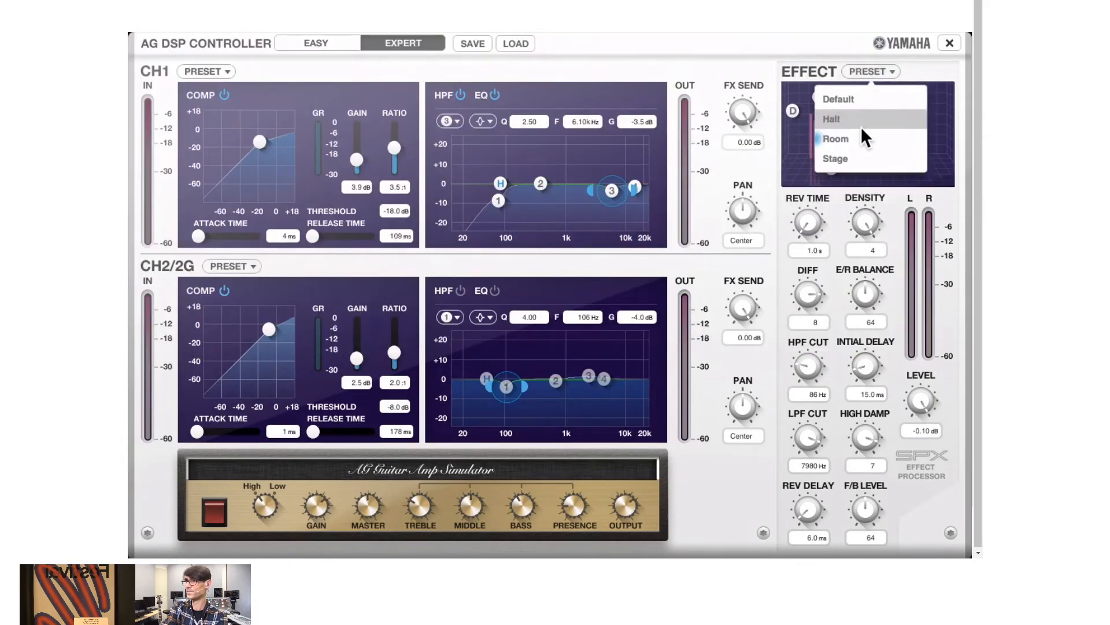
{"action": "left_click", "coordinate": [835, 159]}
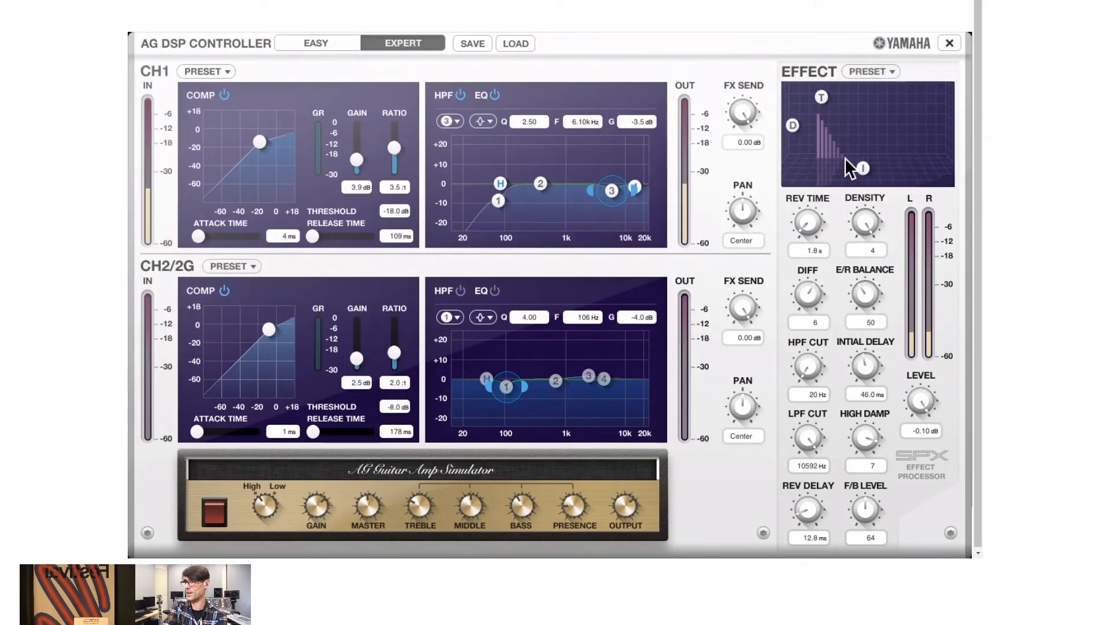
{"action": "left_click", "coordinate": [872, 71]}
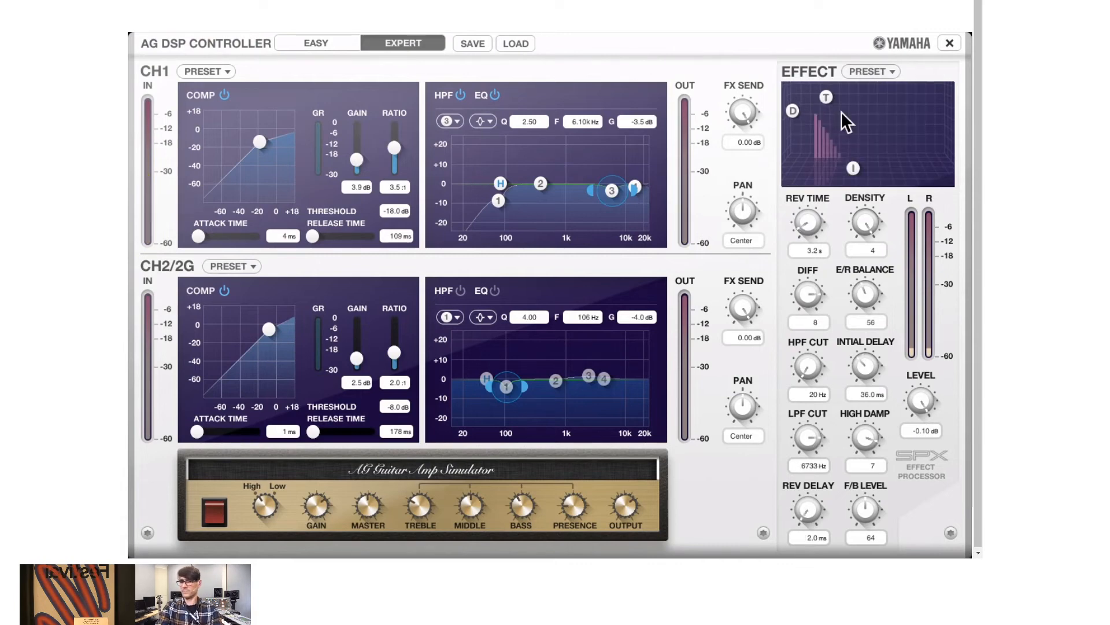
{"action": "left_click_drag", "start_coordinate": [807, 223], "coordinate": [807, 240]}
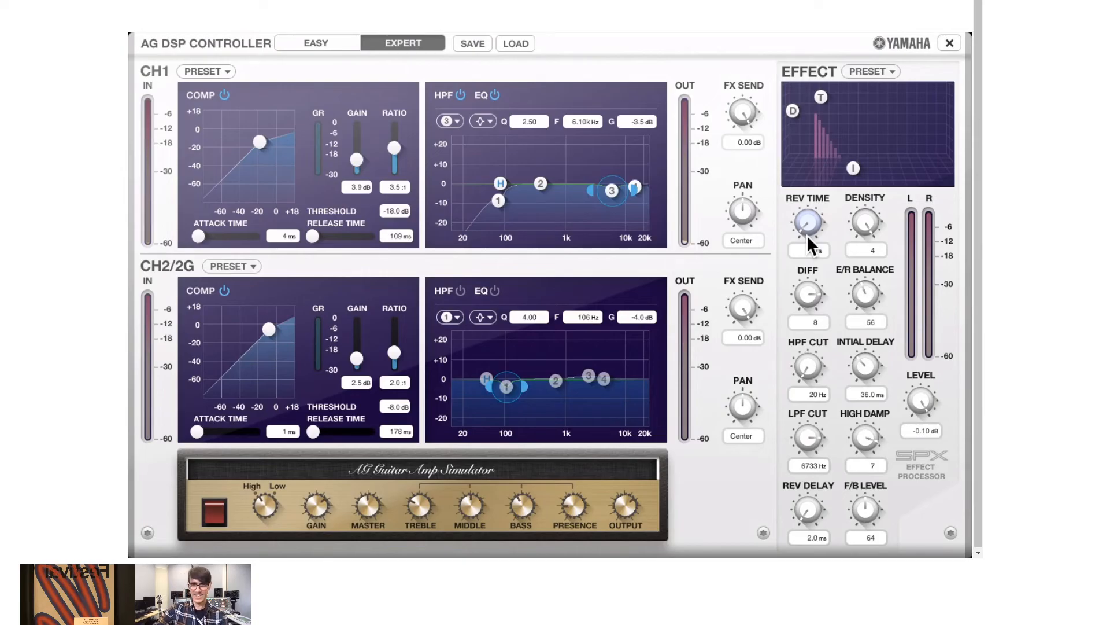
Turn the EFFECT REV TIME knob down from 3.2 s to 1.5 s.
{"action": "left_click", "coordinate": [215, 524]}
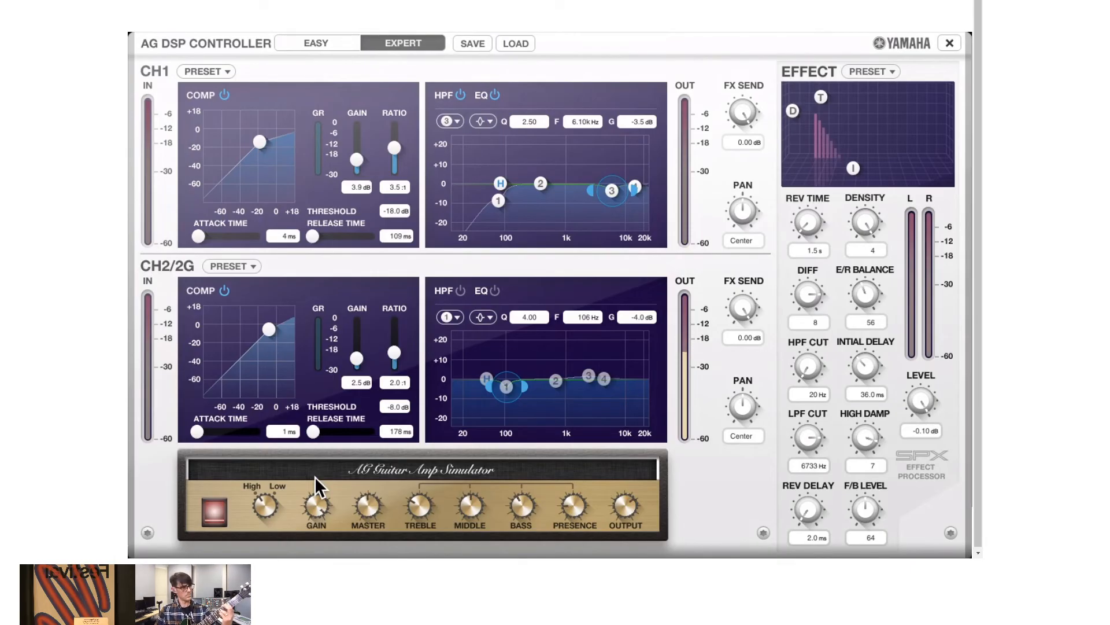
{"action": "mouse_move", "coordinate": [264, 514]}
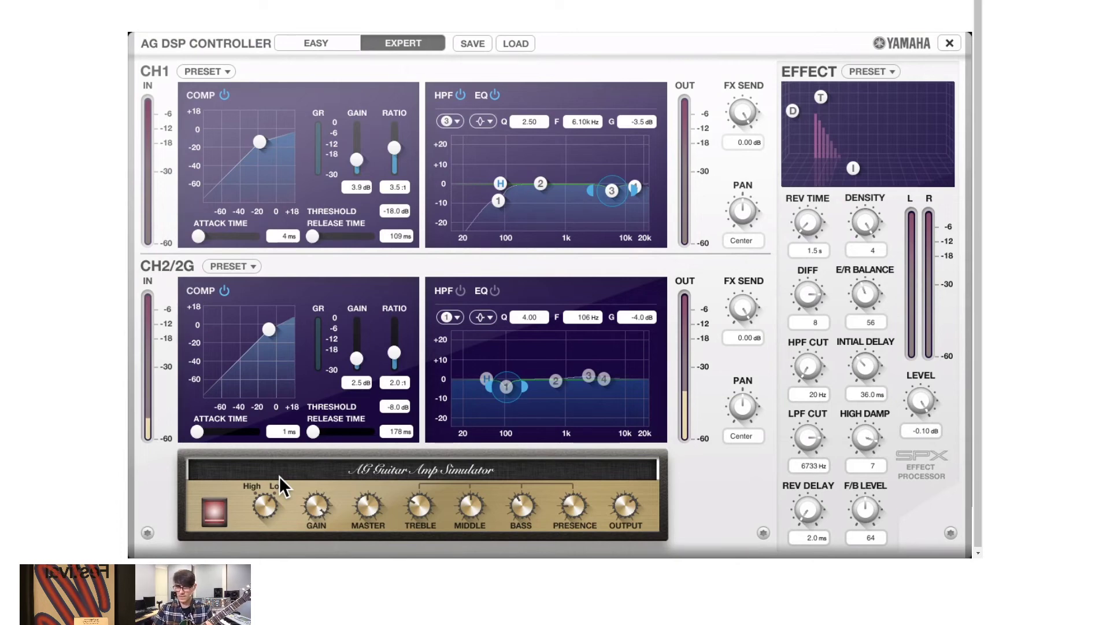
{"action": "left_click", "coordinate": [216, 517]}
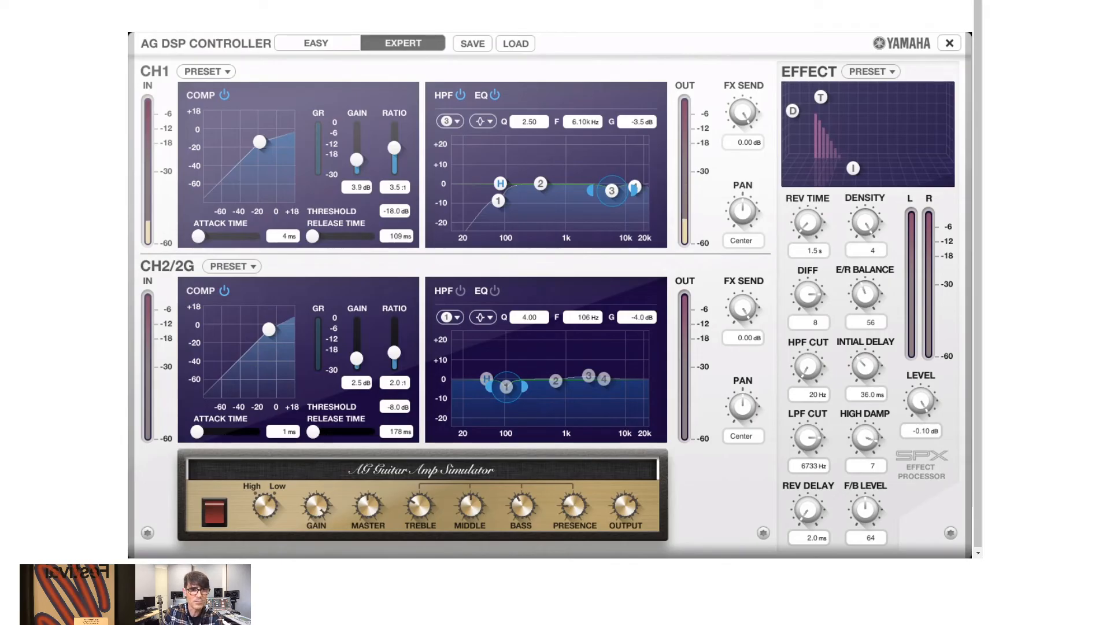
{"action": "left_click", "coordinate": [950, 43]}
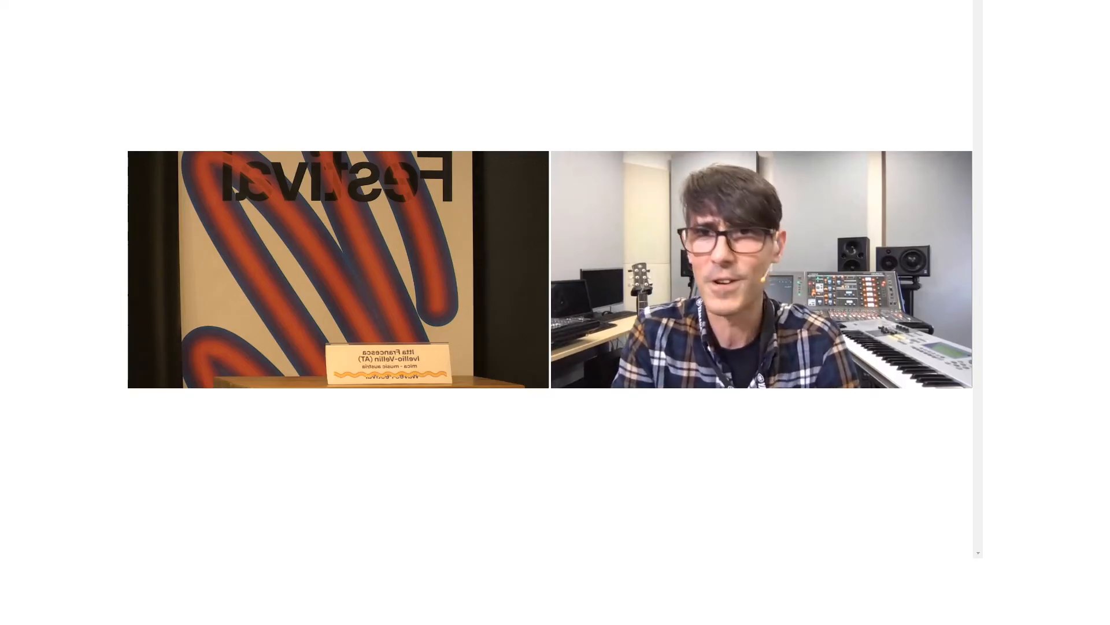